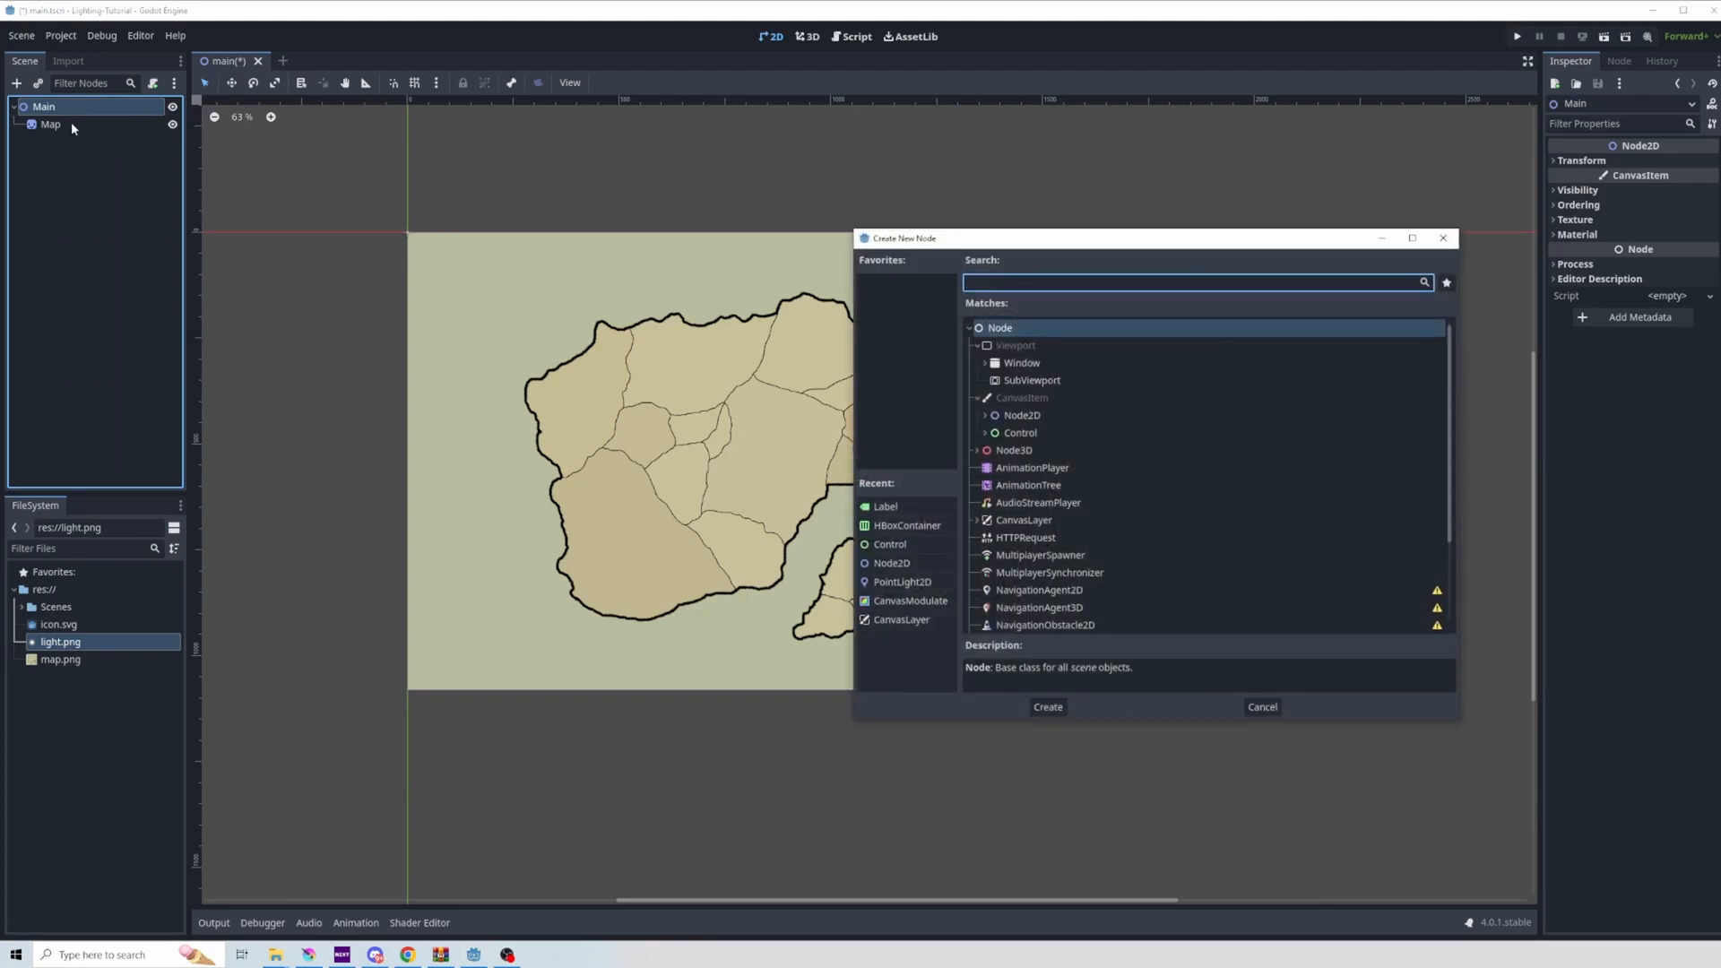
# Create a CanvasModulate node under Main and set its Color to dark grey 191919
pyautogui.write('canvas')
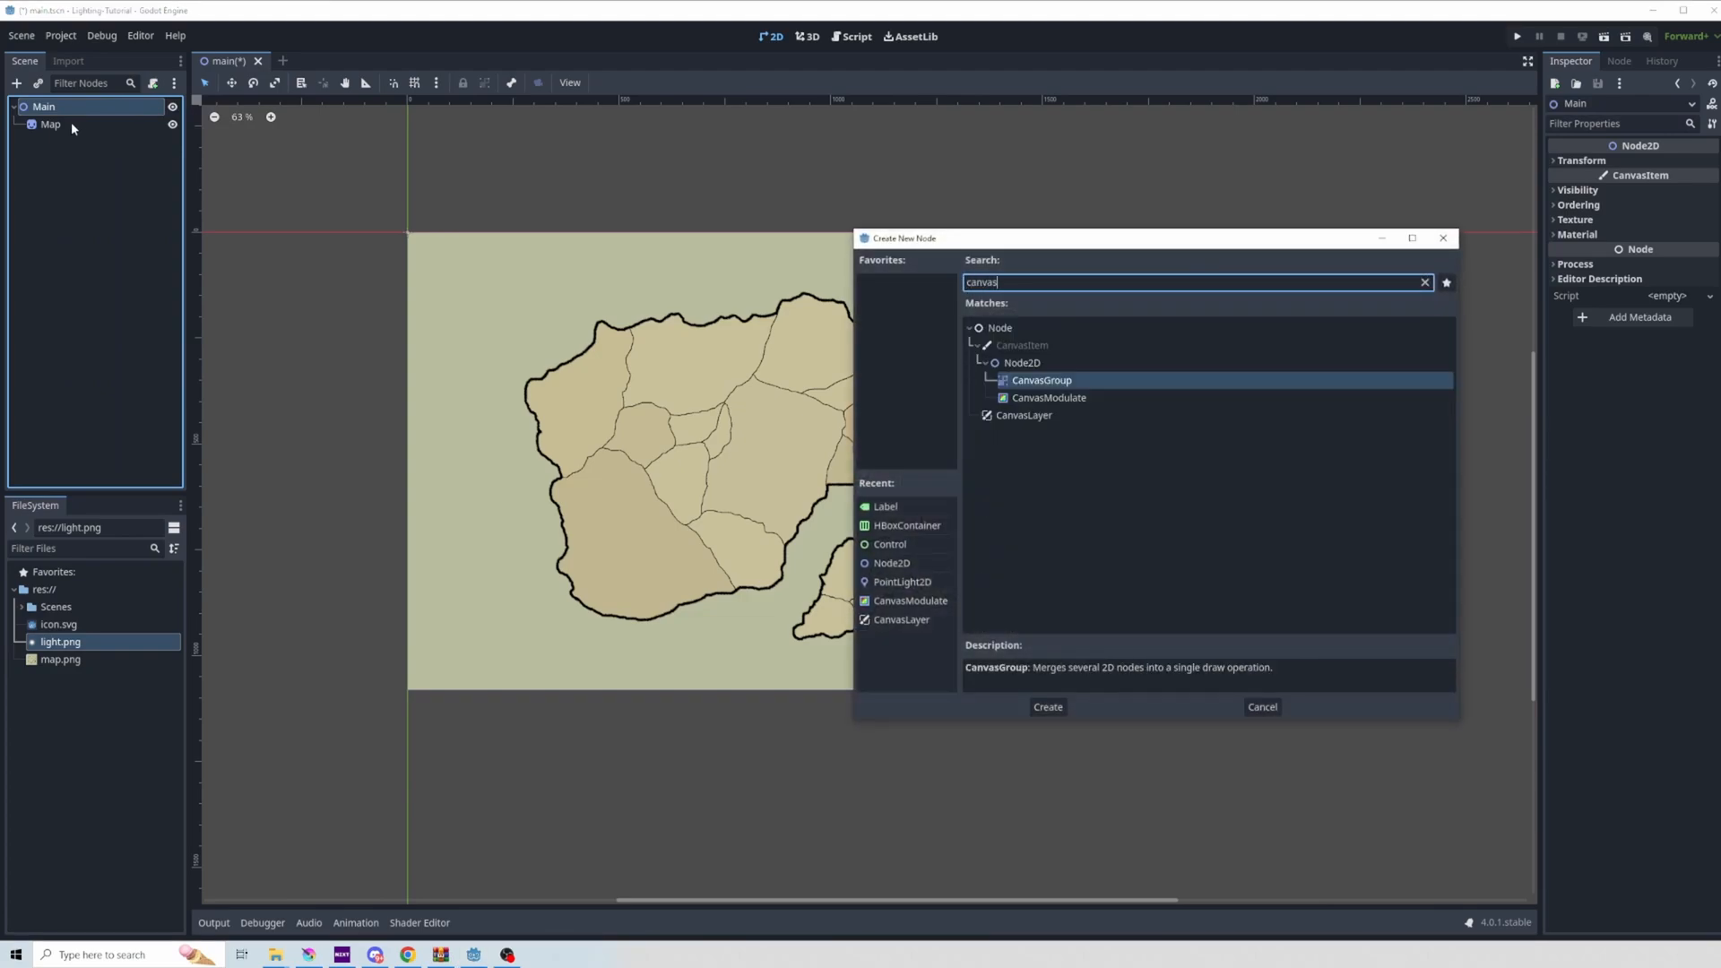
pyautogui.click(1046, 707)
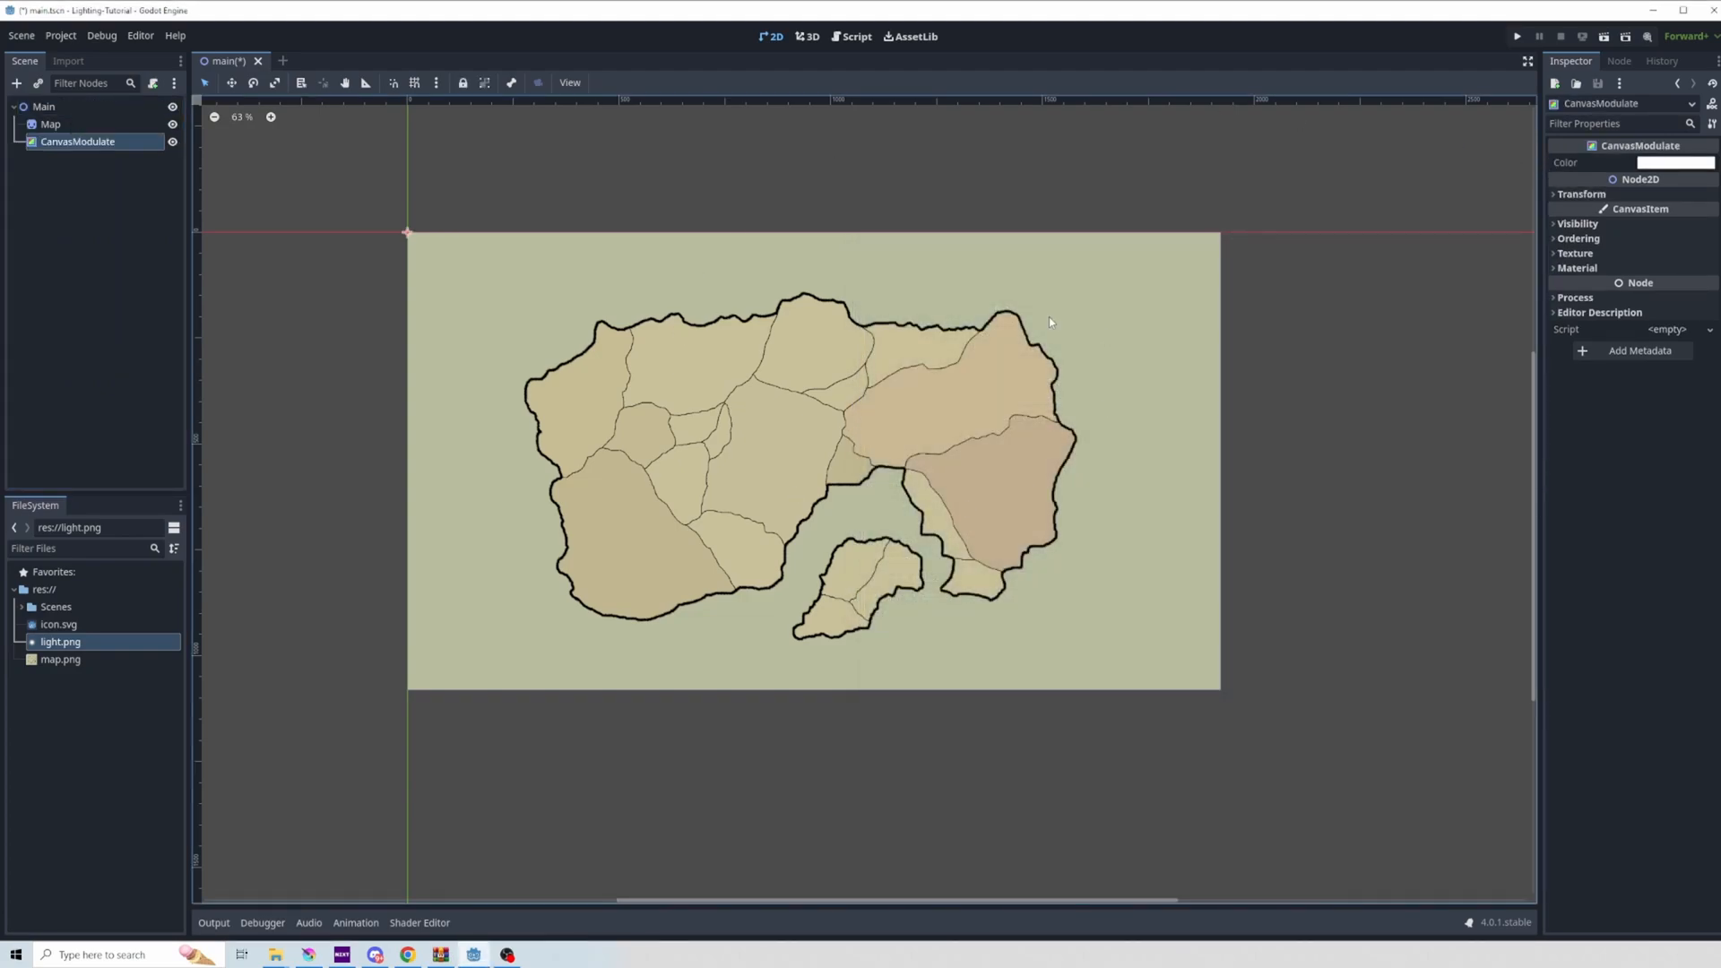
pyautogui.click(1671, 162)
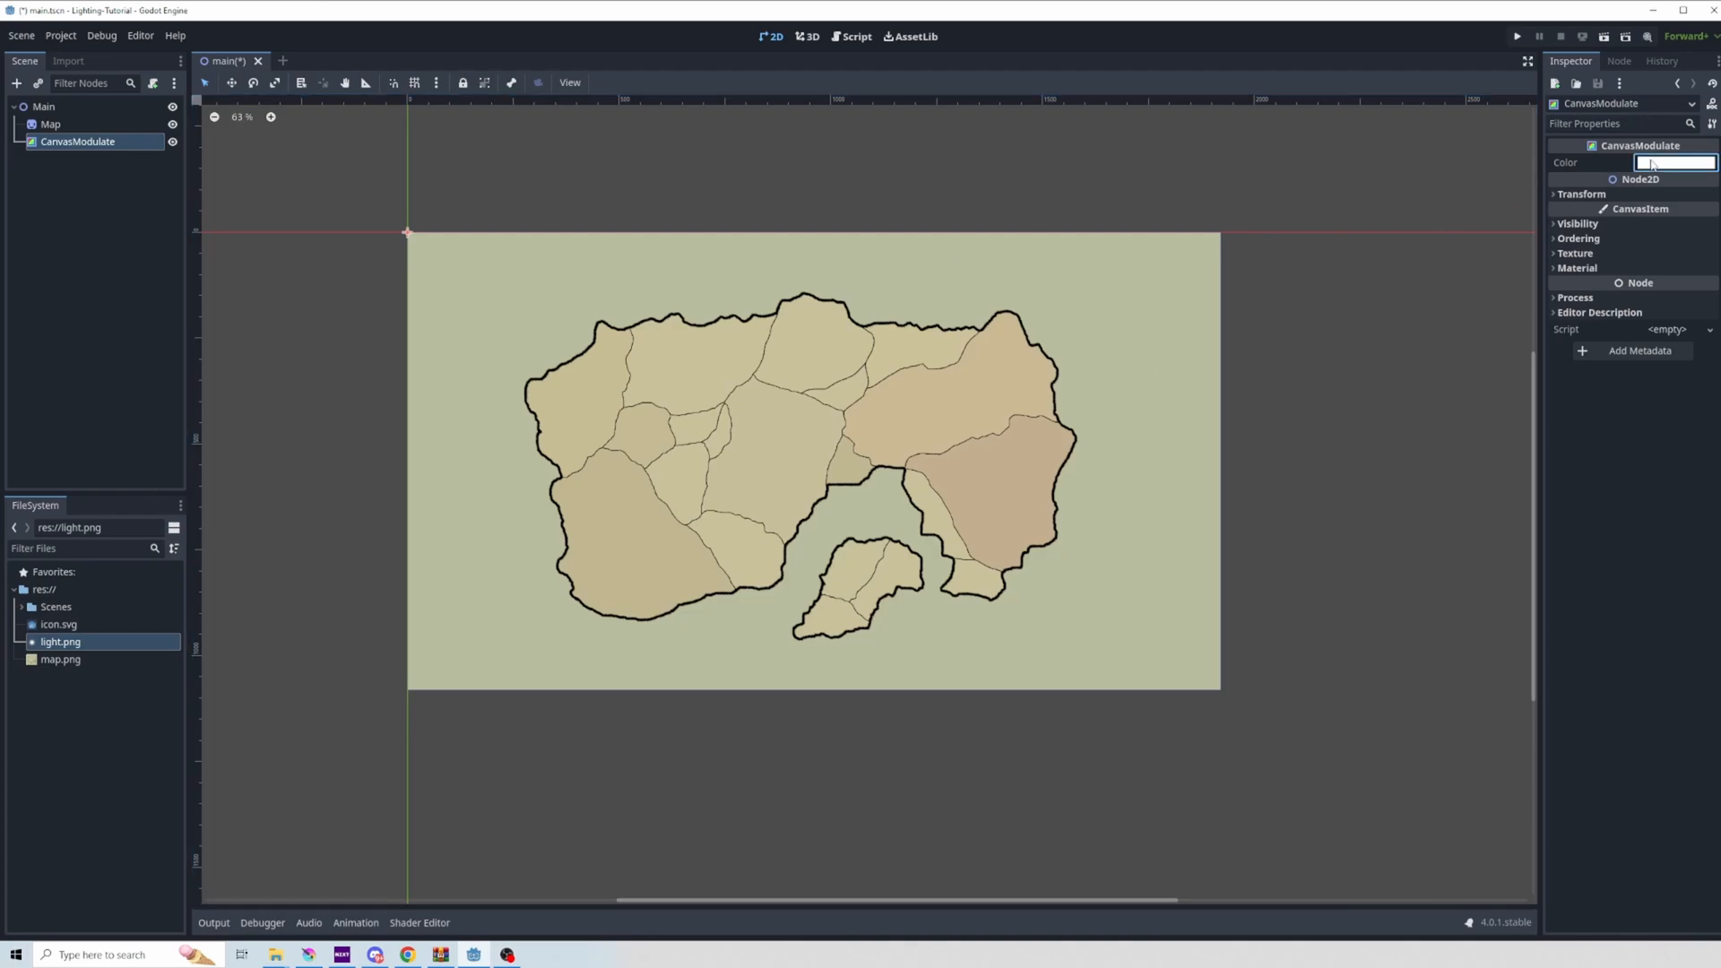
pyautogui.click(1675, 163)
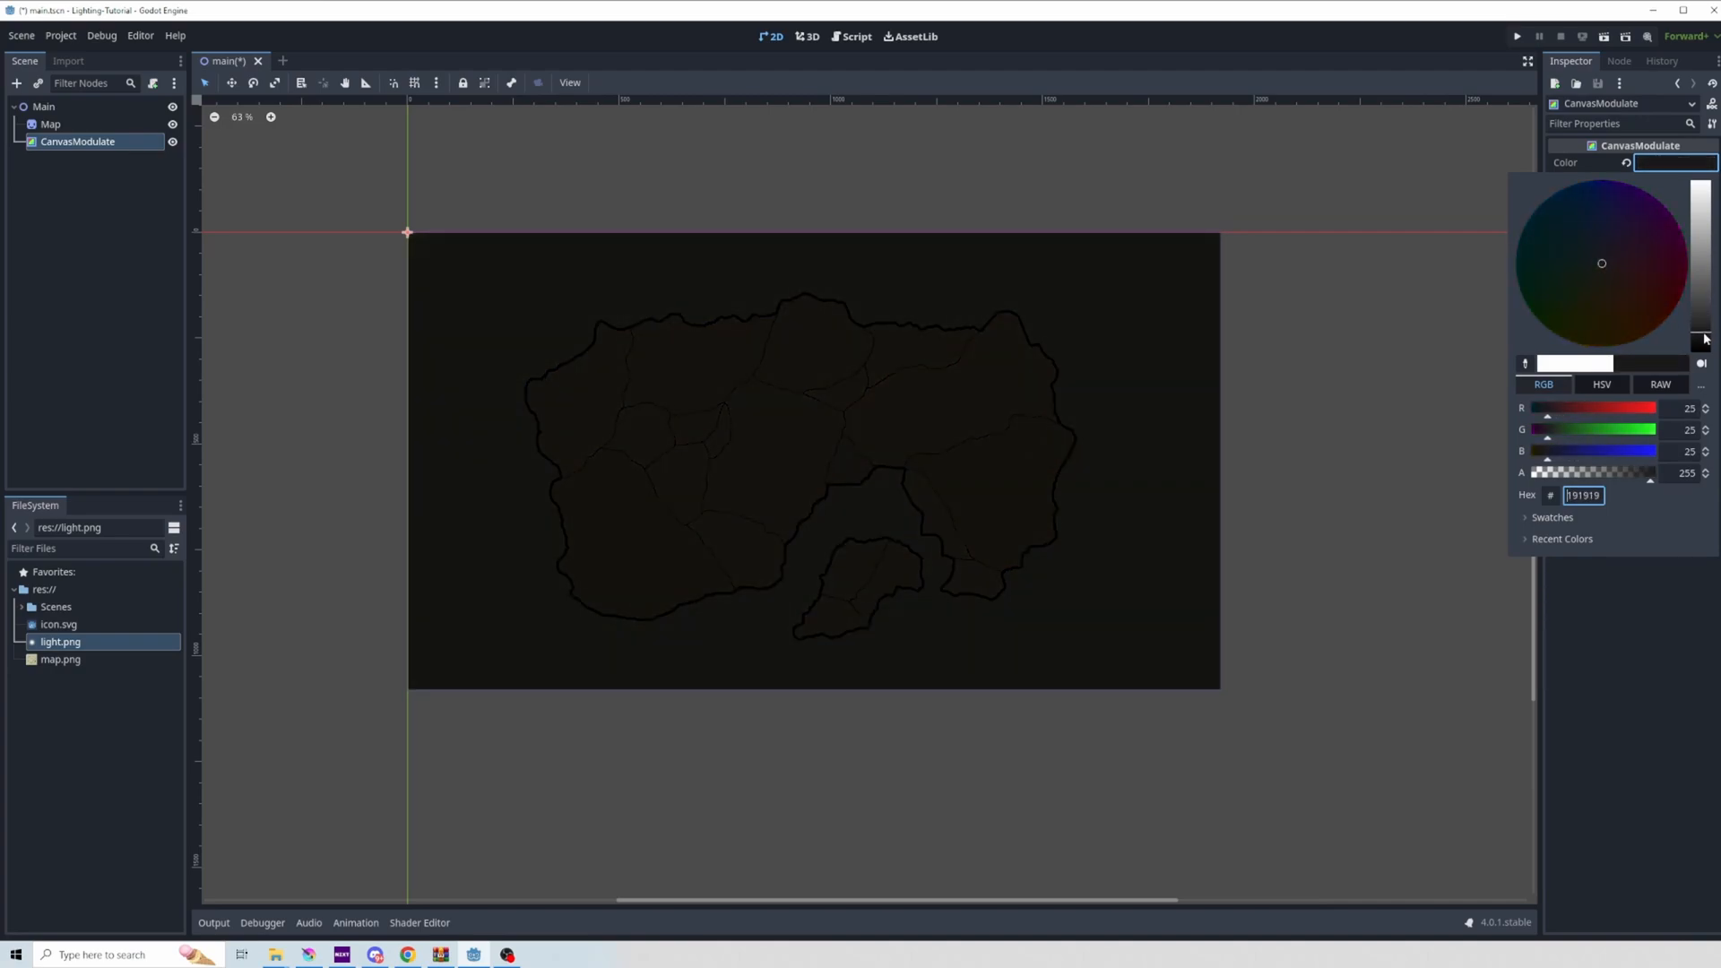
pyautogui.rightClick(43, 106)
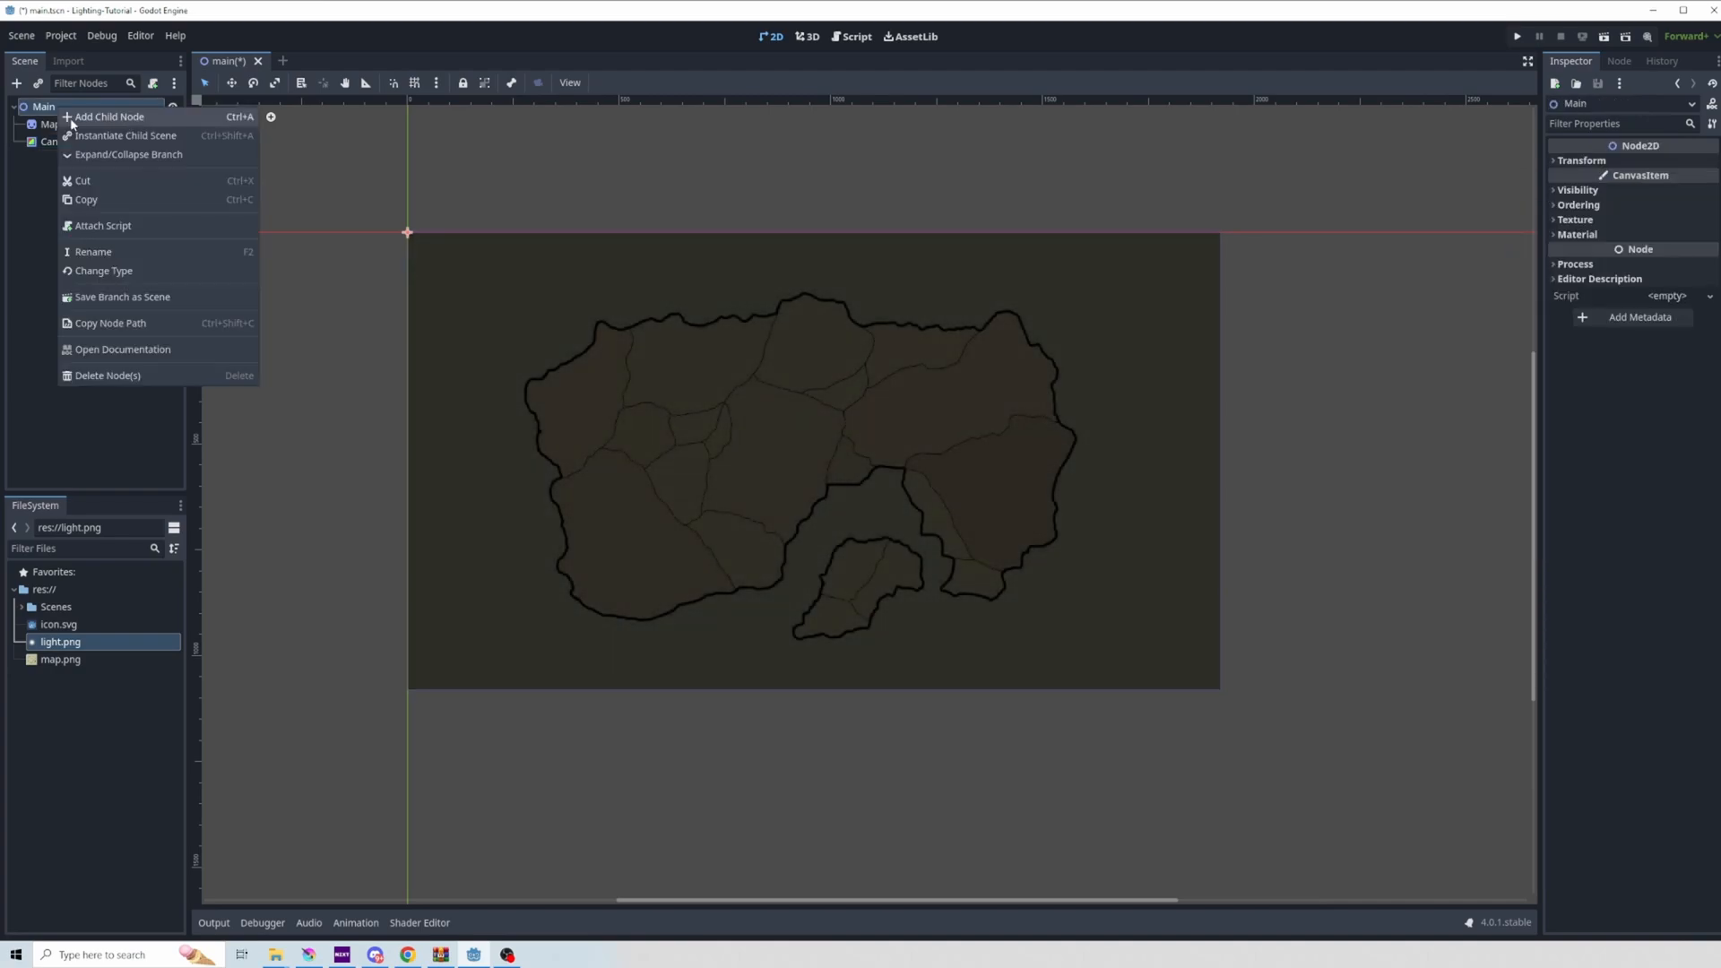
# Add a Node2D under Main with a PointLight2D child and pick light.png as its texture
pyautogui.click(110, 116)
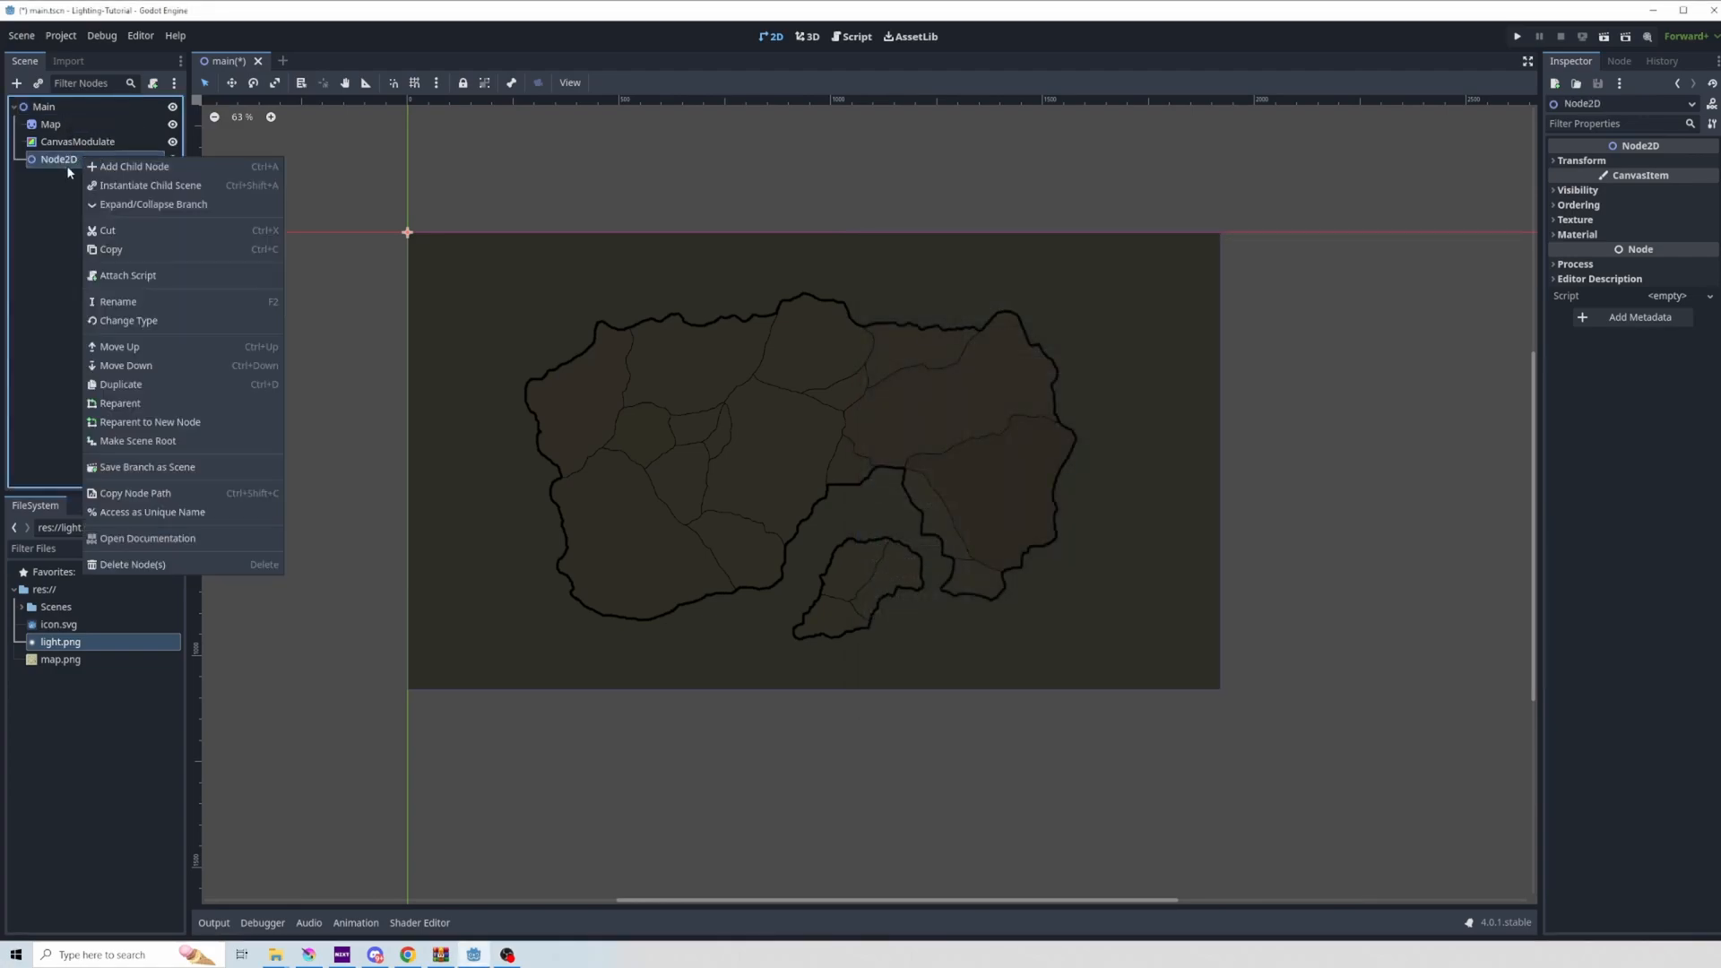
pyautogui.click(134, 165)
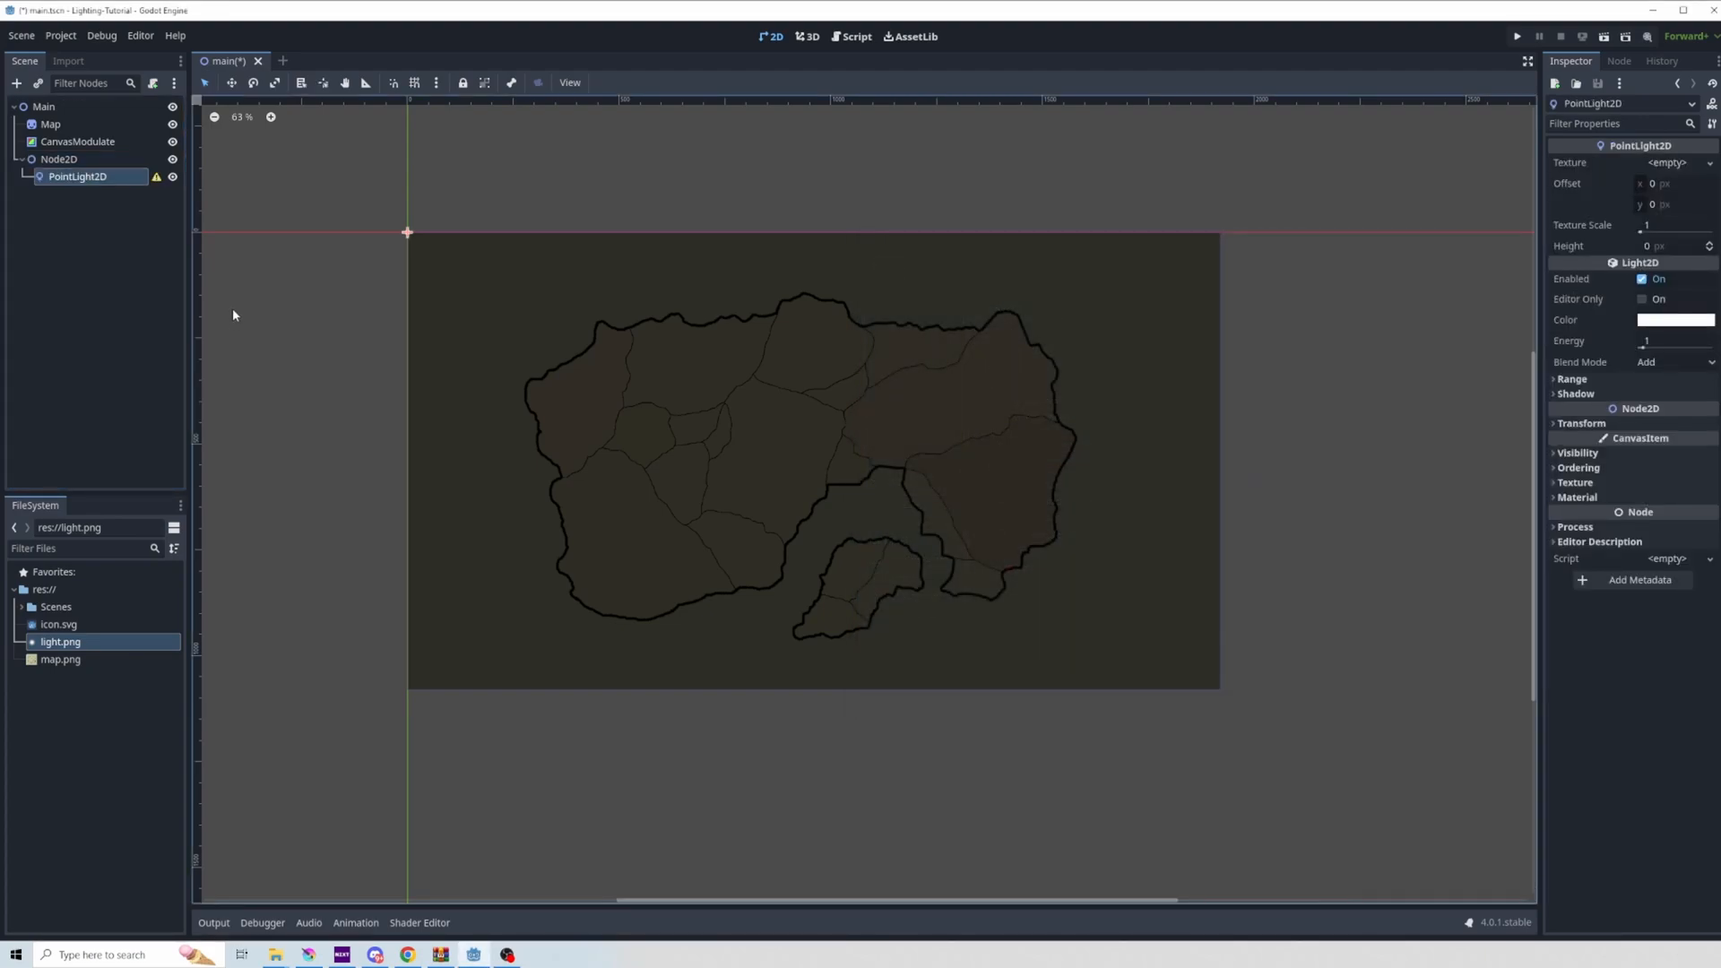
pyautogui.moveTo(63, 204)
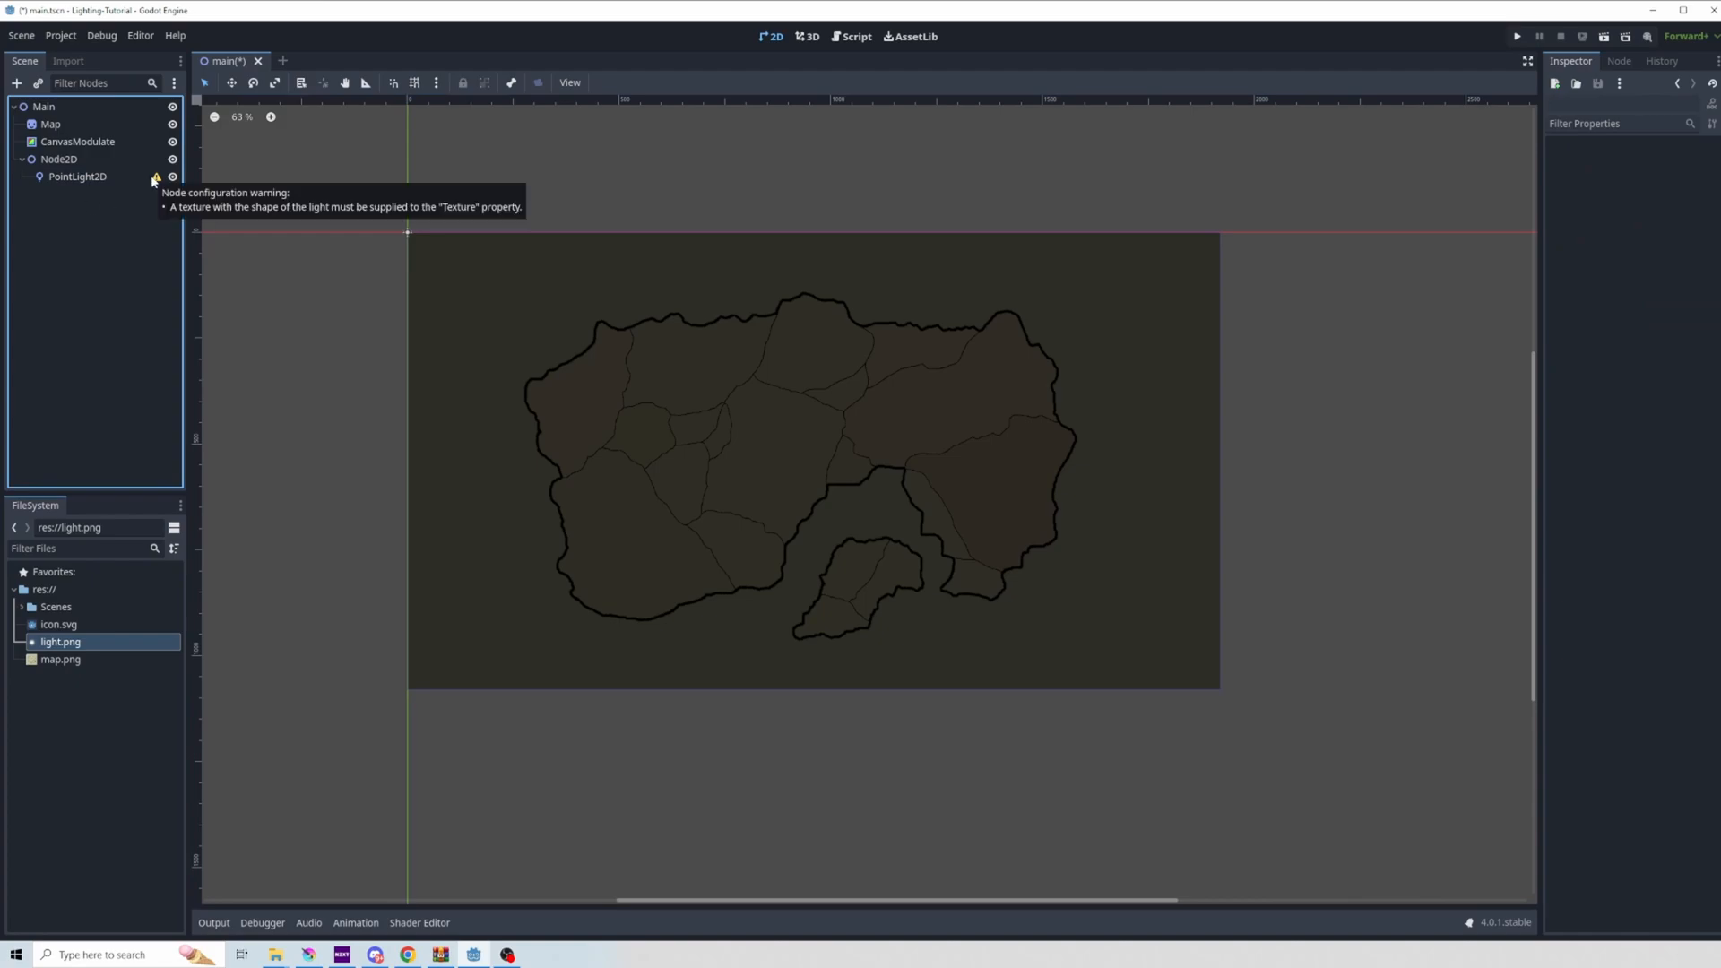
pyautogui.moveTo(75, 636)
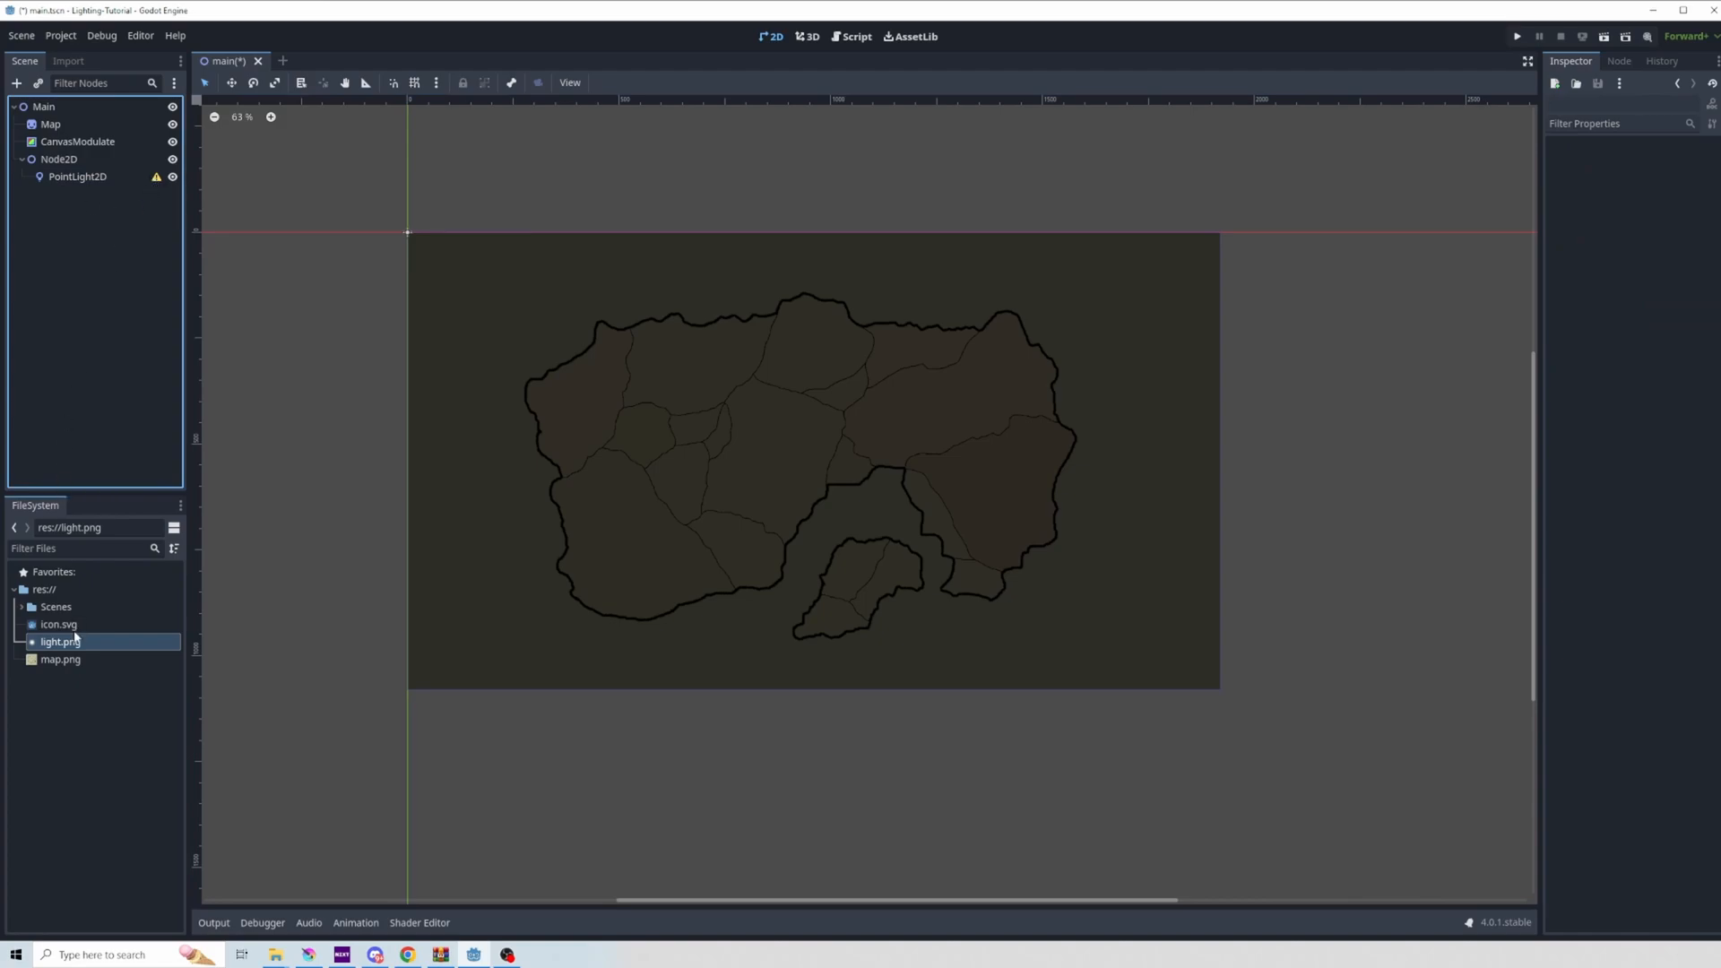
pyautogui.click(77, 177)
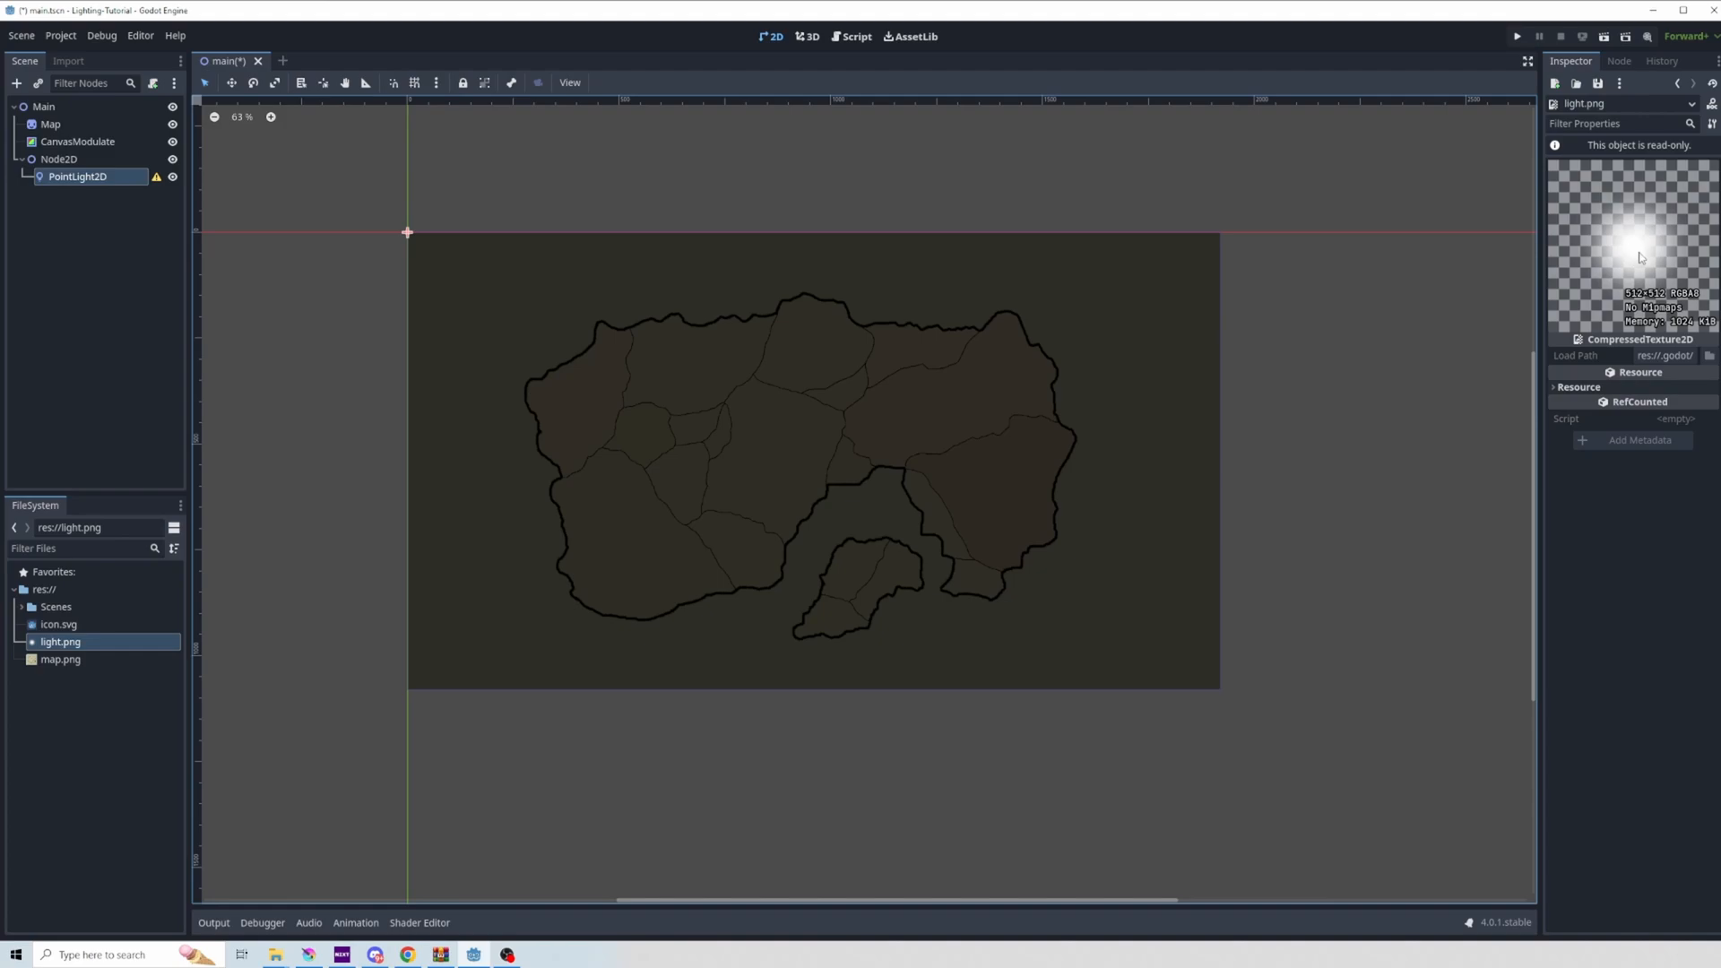
pyautogui.moveTo(1549, 253)
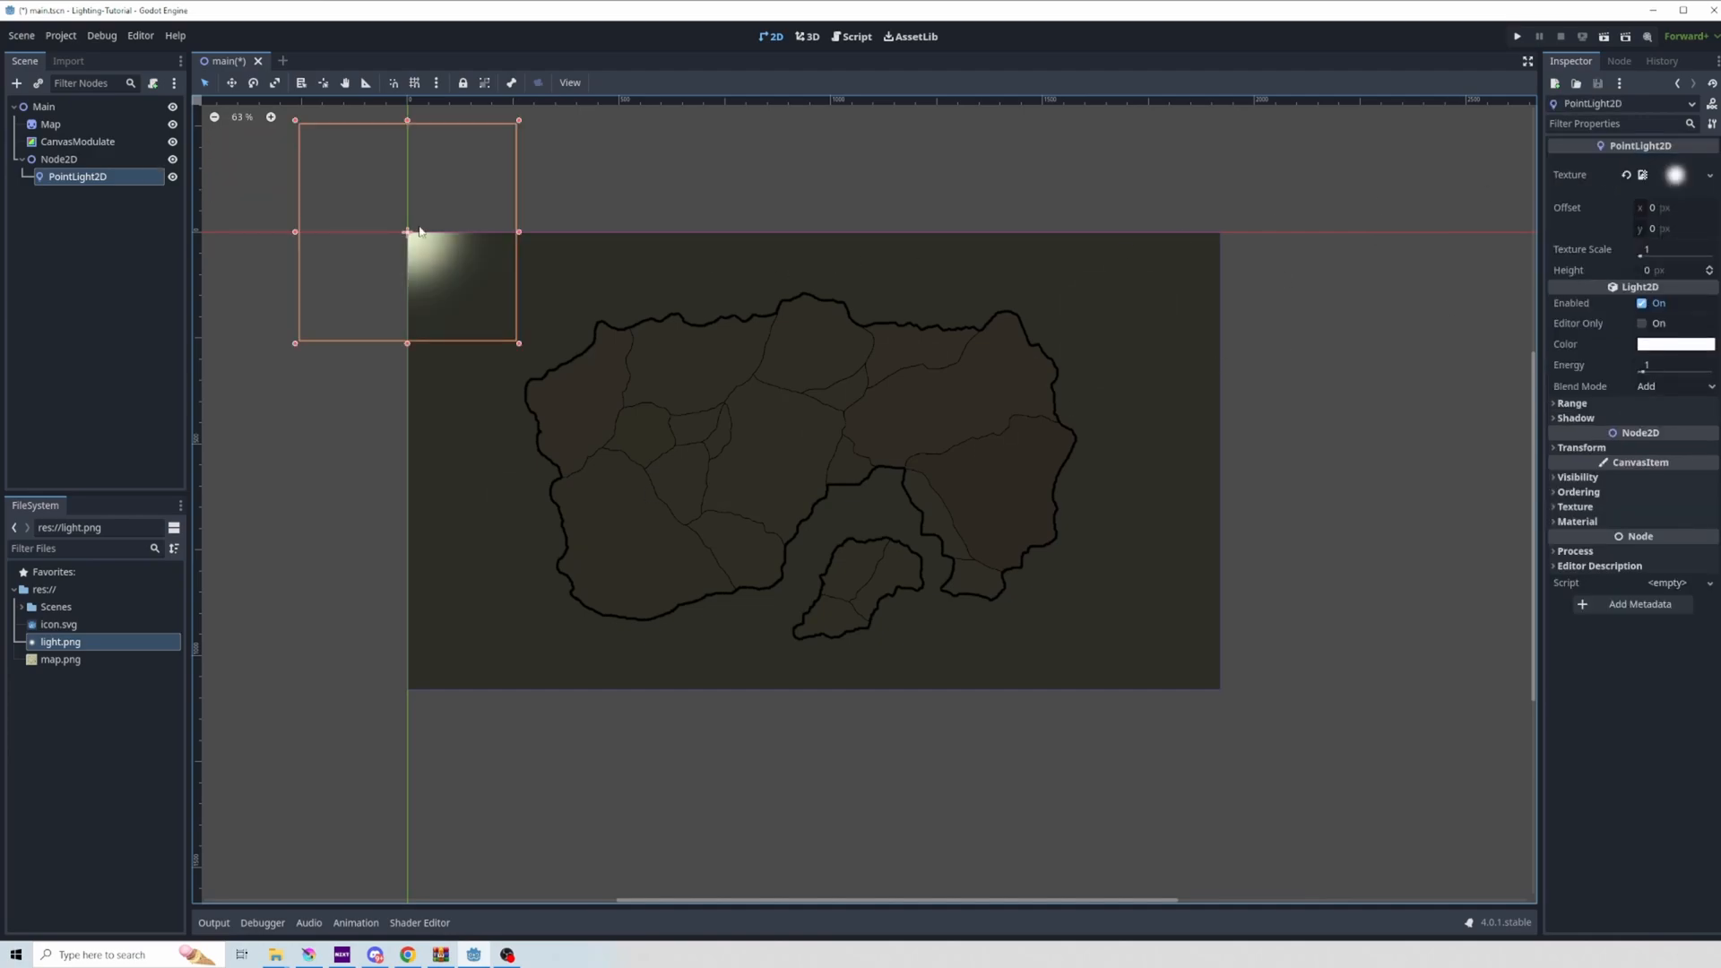
# Drag the PointLight2D to the map's right side, raise Texture Scale to about 4.15 and retint its colour
pyautogui.moveTo(407, 231); pyautogui.dragTo(744, 484)
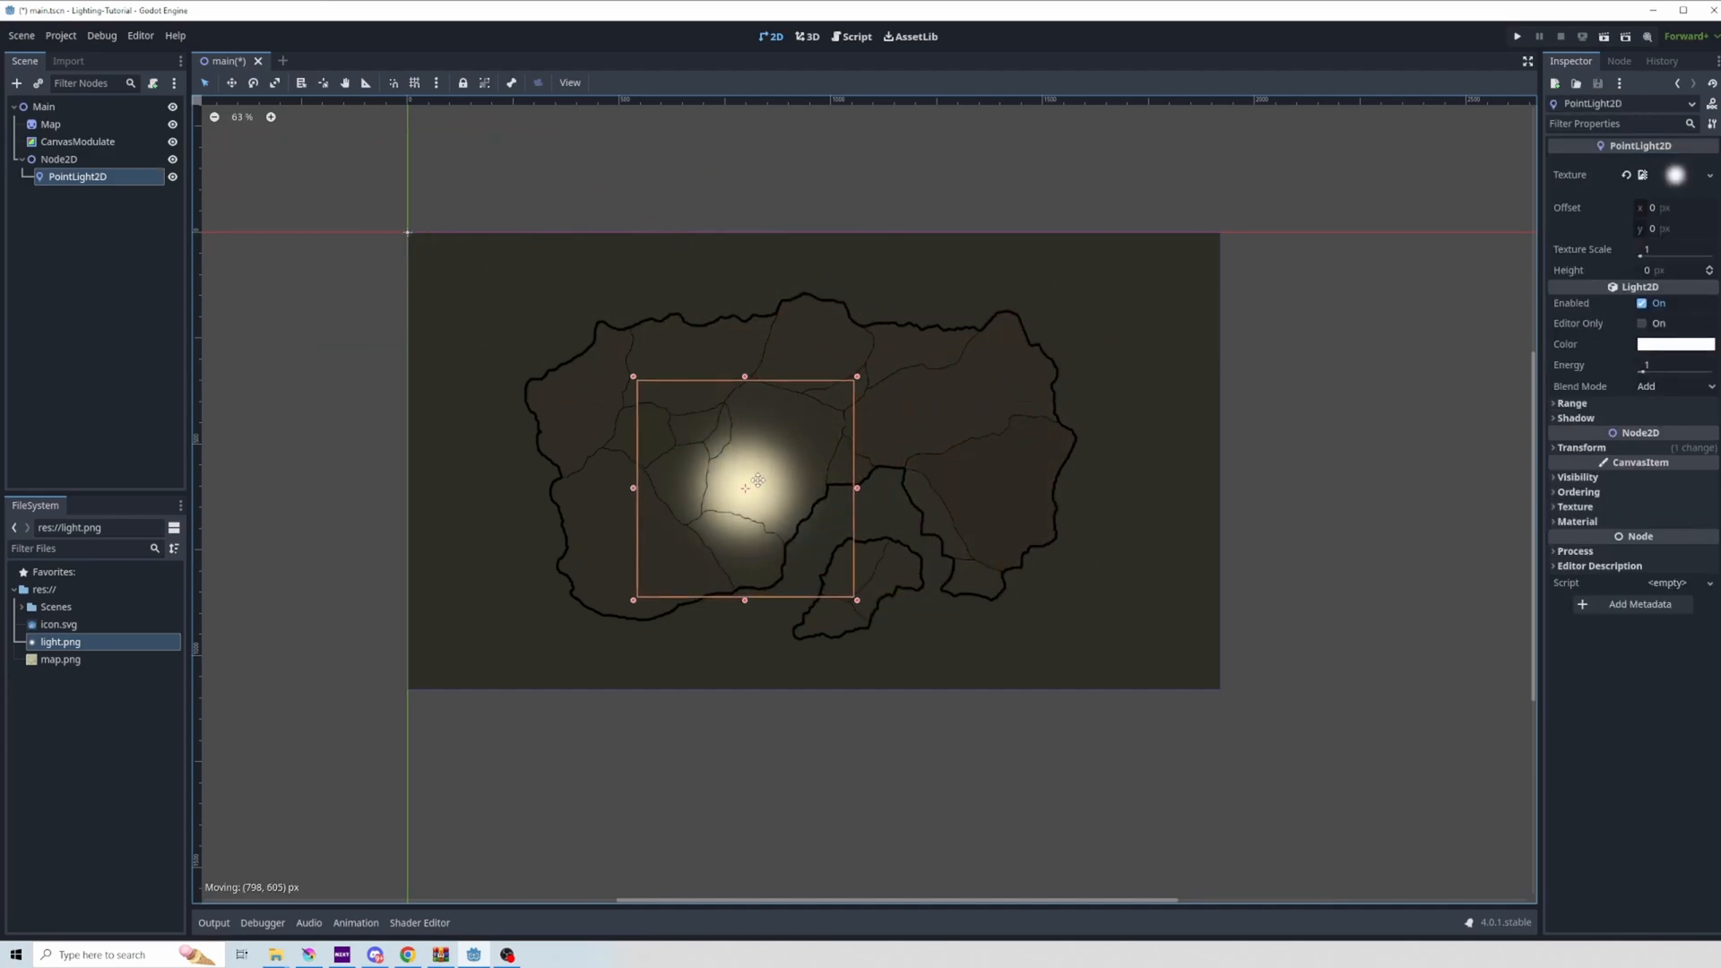
pyautogui.moveTo(744, 486); pyautogui.dragTo(929, 477)
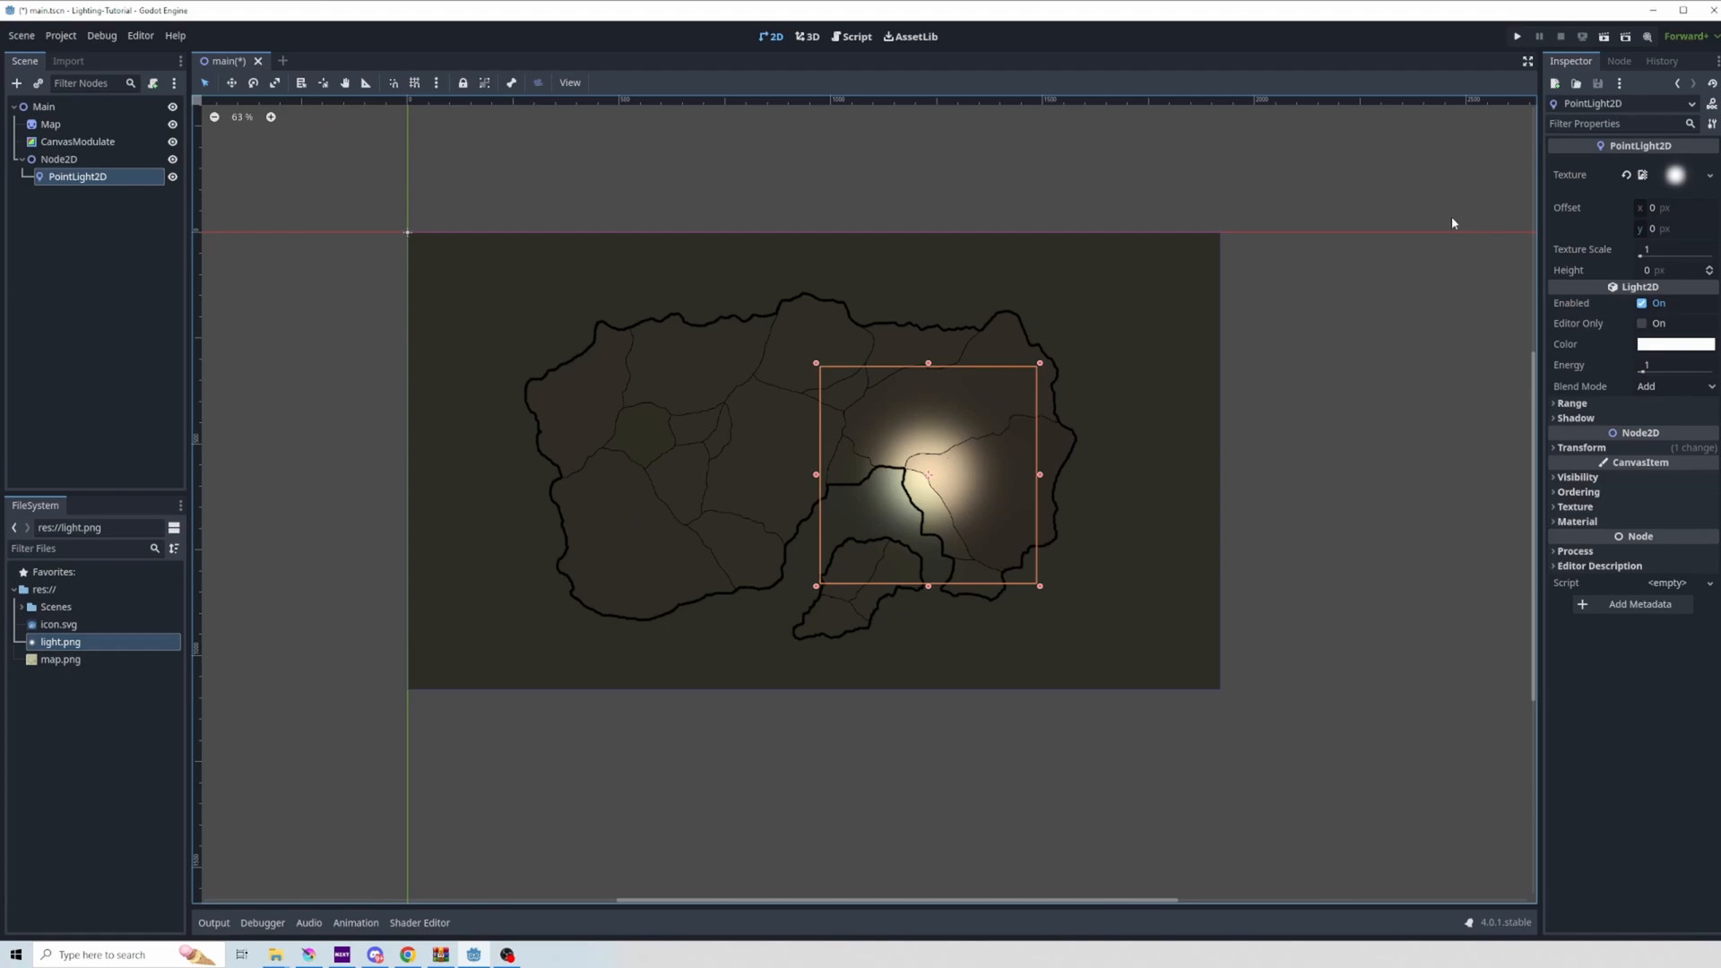
pyautogui.moveTo(588, 268)
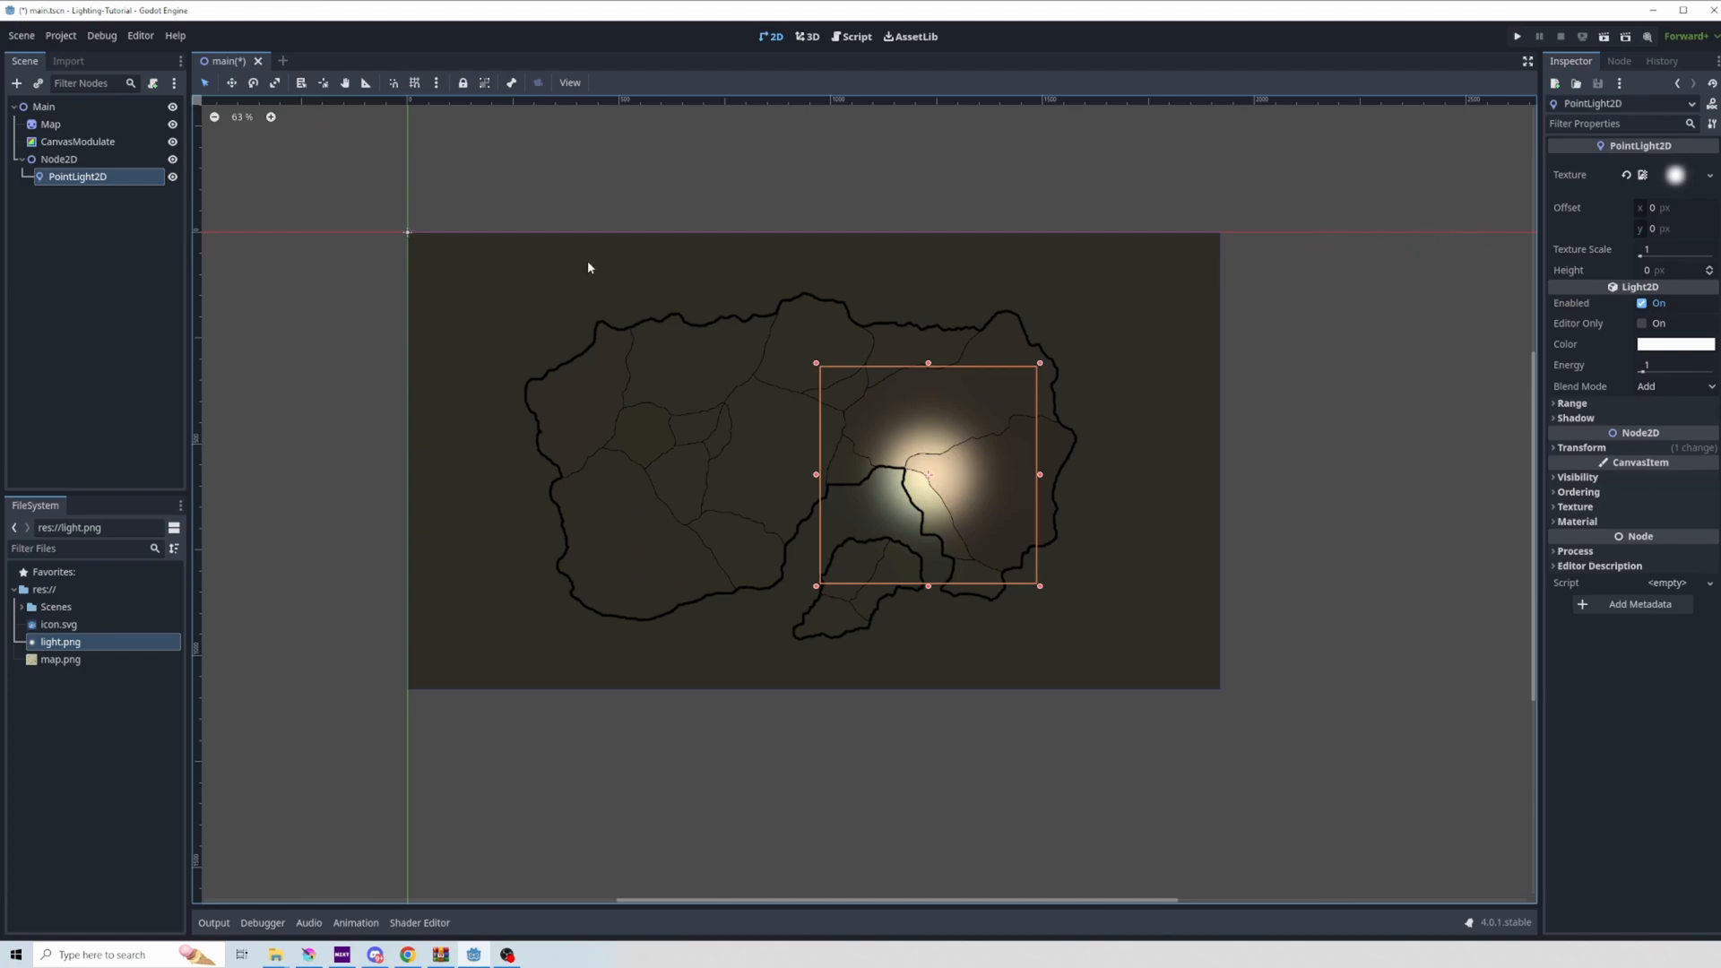
pyautogui.moveTo(1404, 254)
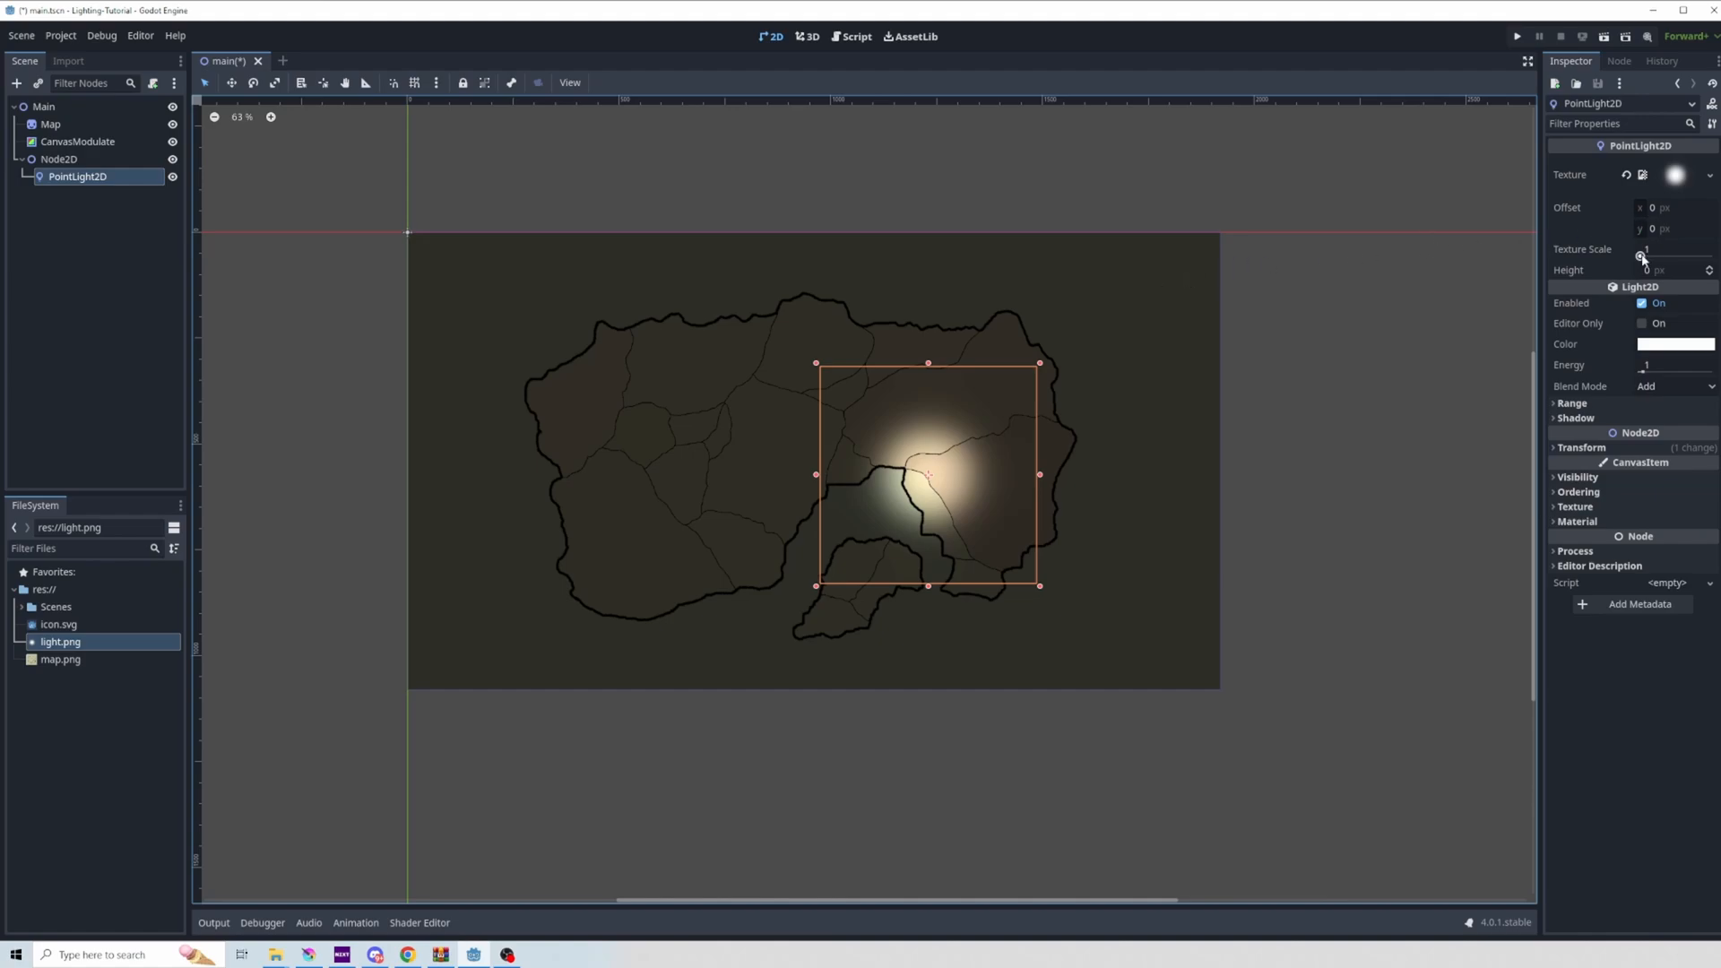
pyautogui.moveTo(1596, 298)
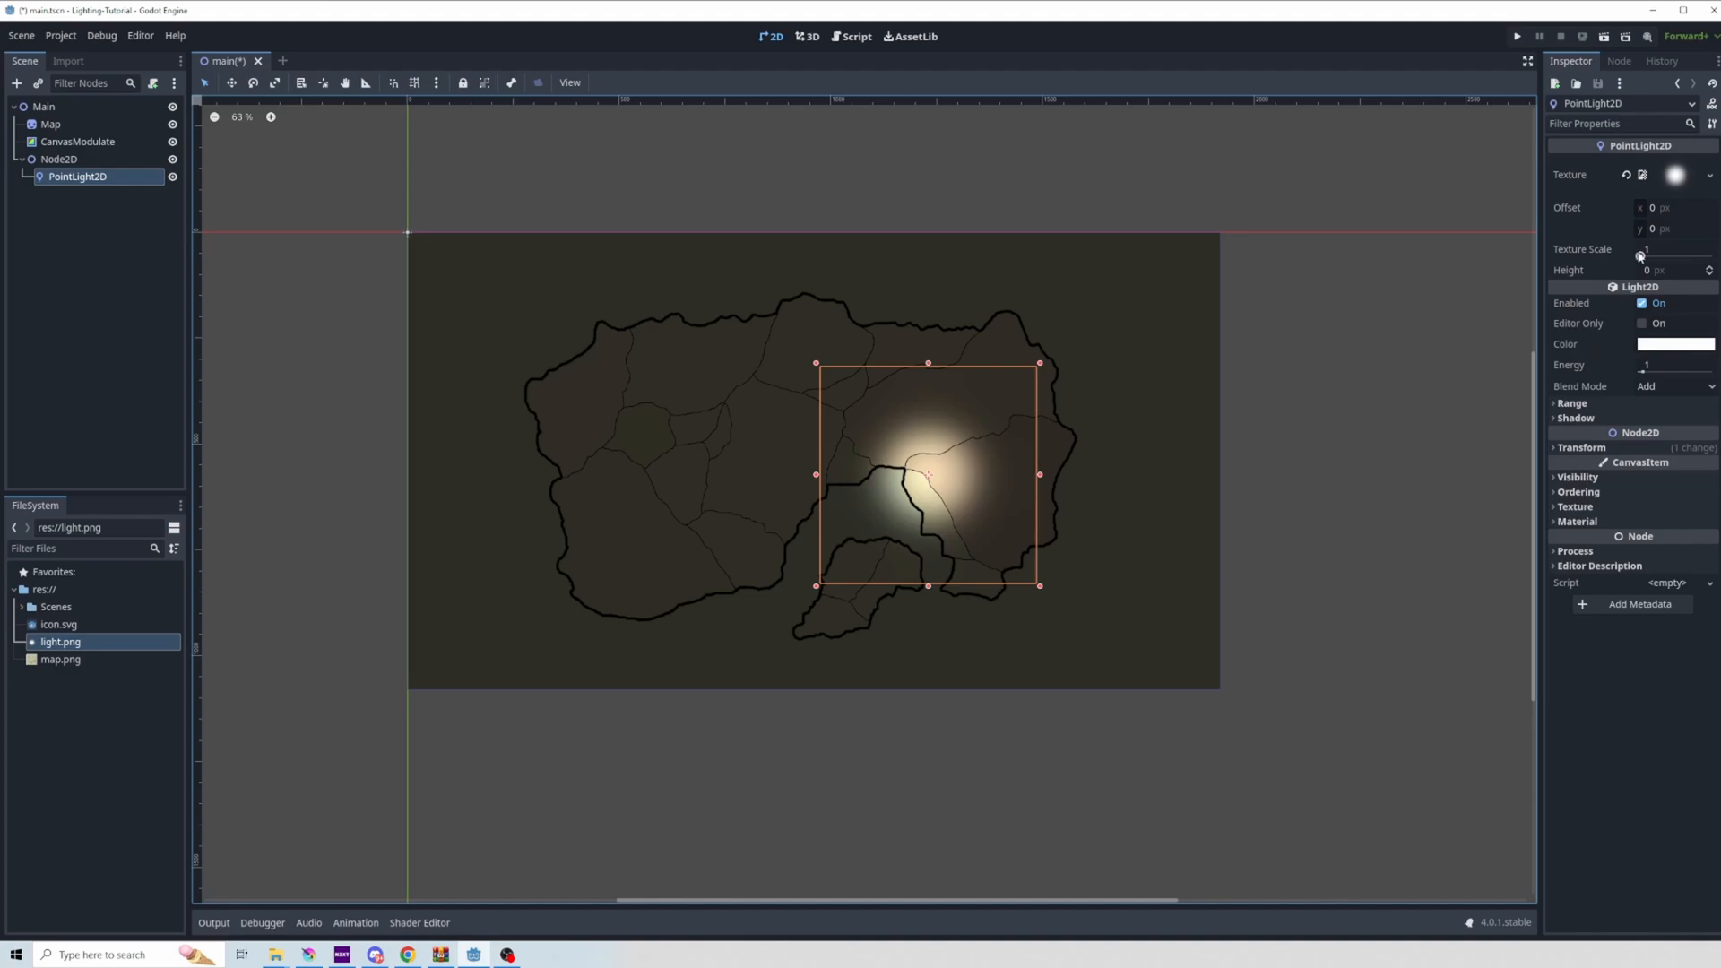
pyautogui.moveTo(1651, 256); pyautogui.dragTo(1669, 257)
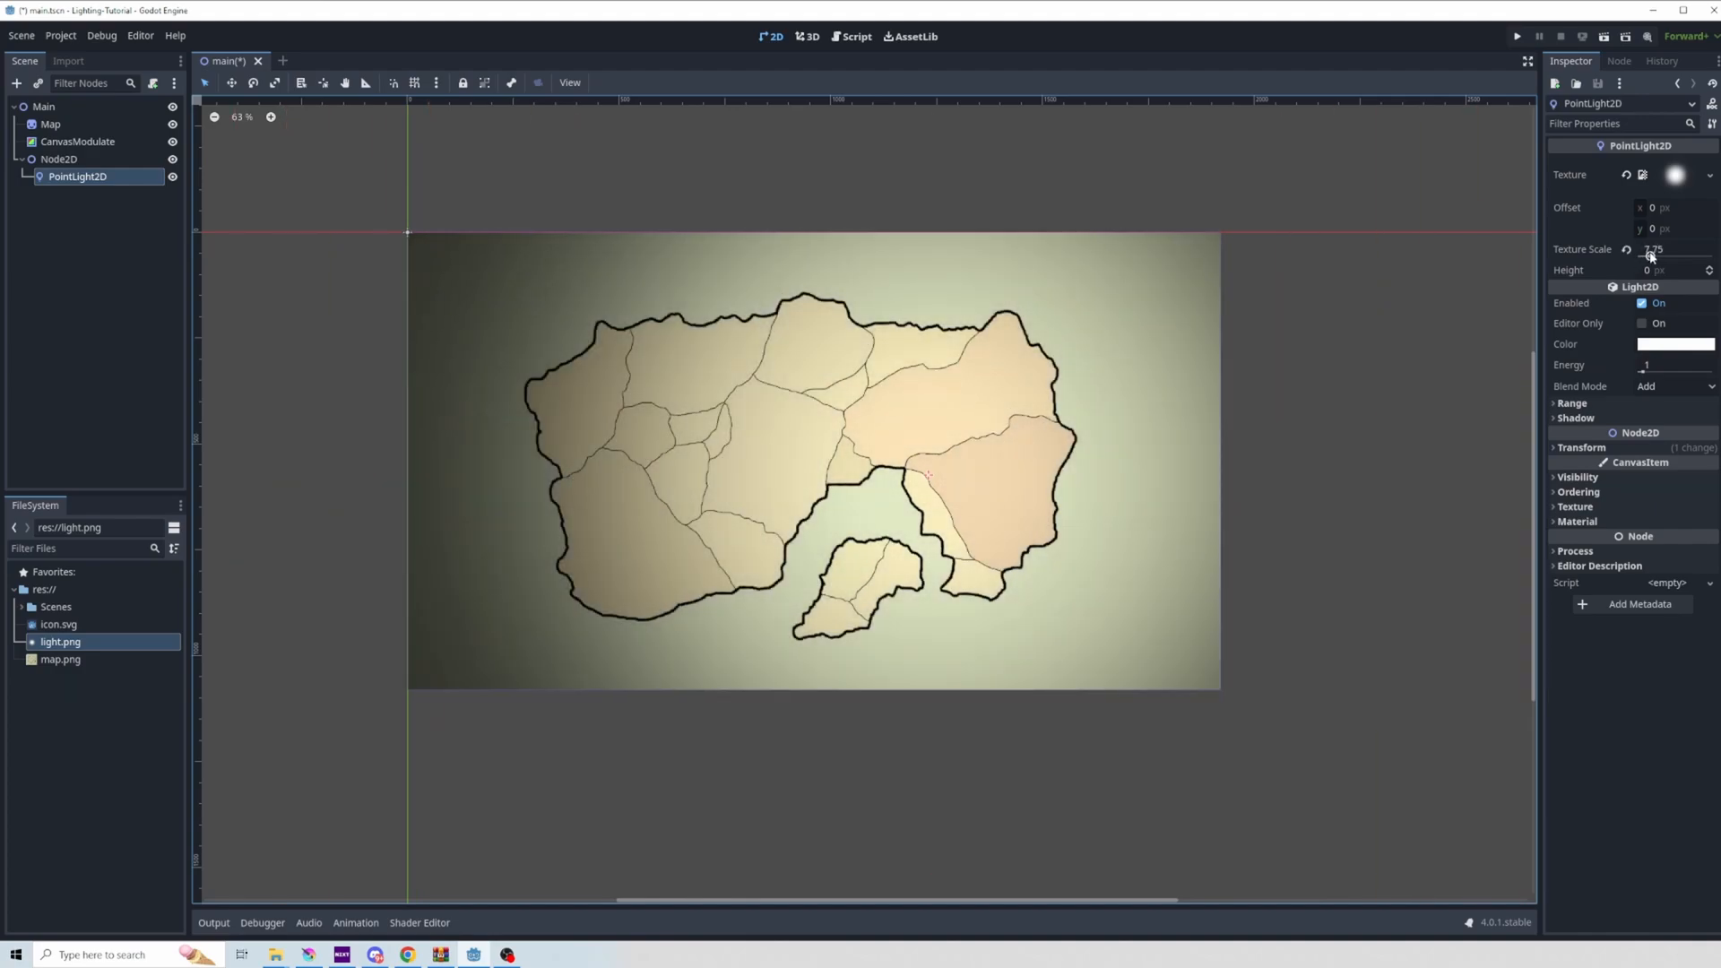
pyautogui.moveTo(1656, 249); pyautogui.dragTo(1624, 249)
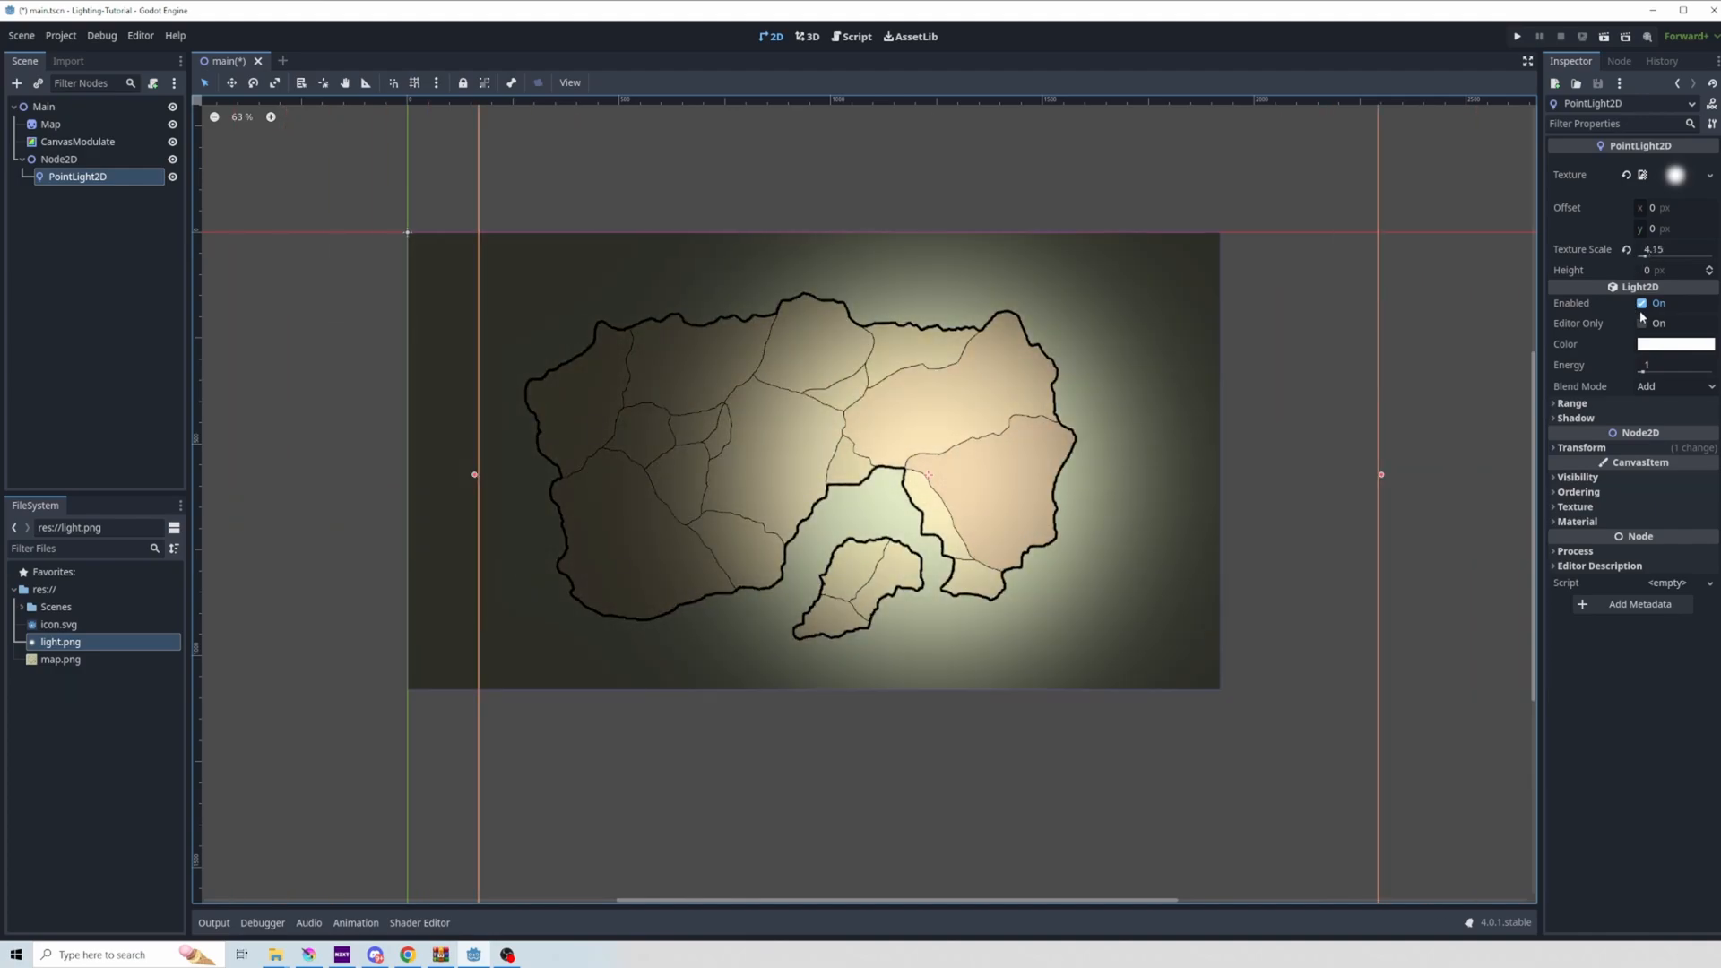
pyautogui.click(1675, 344)
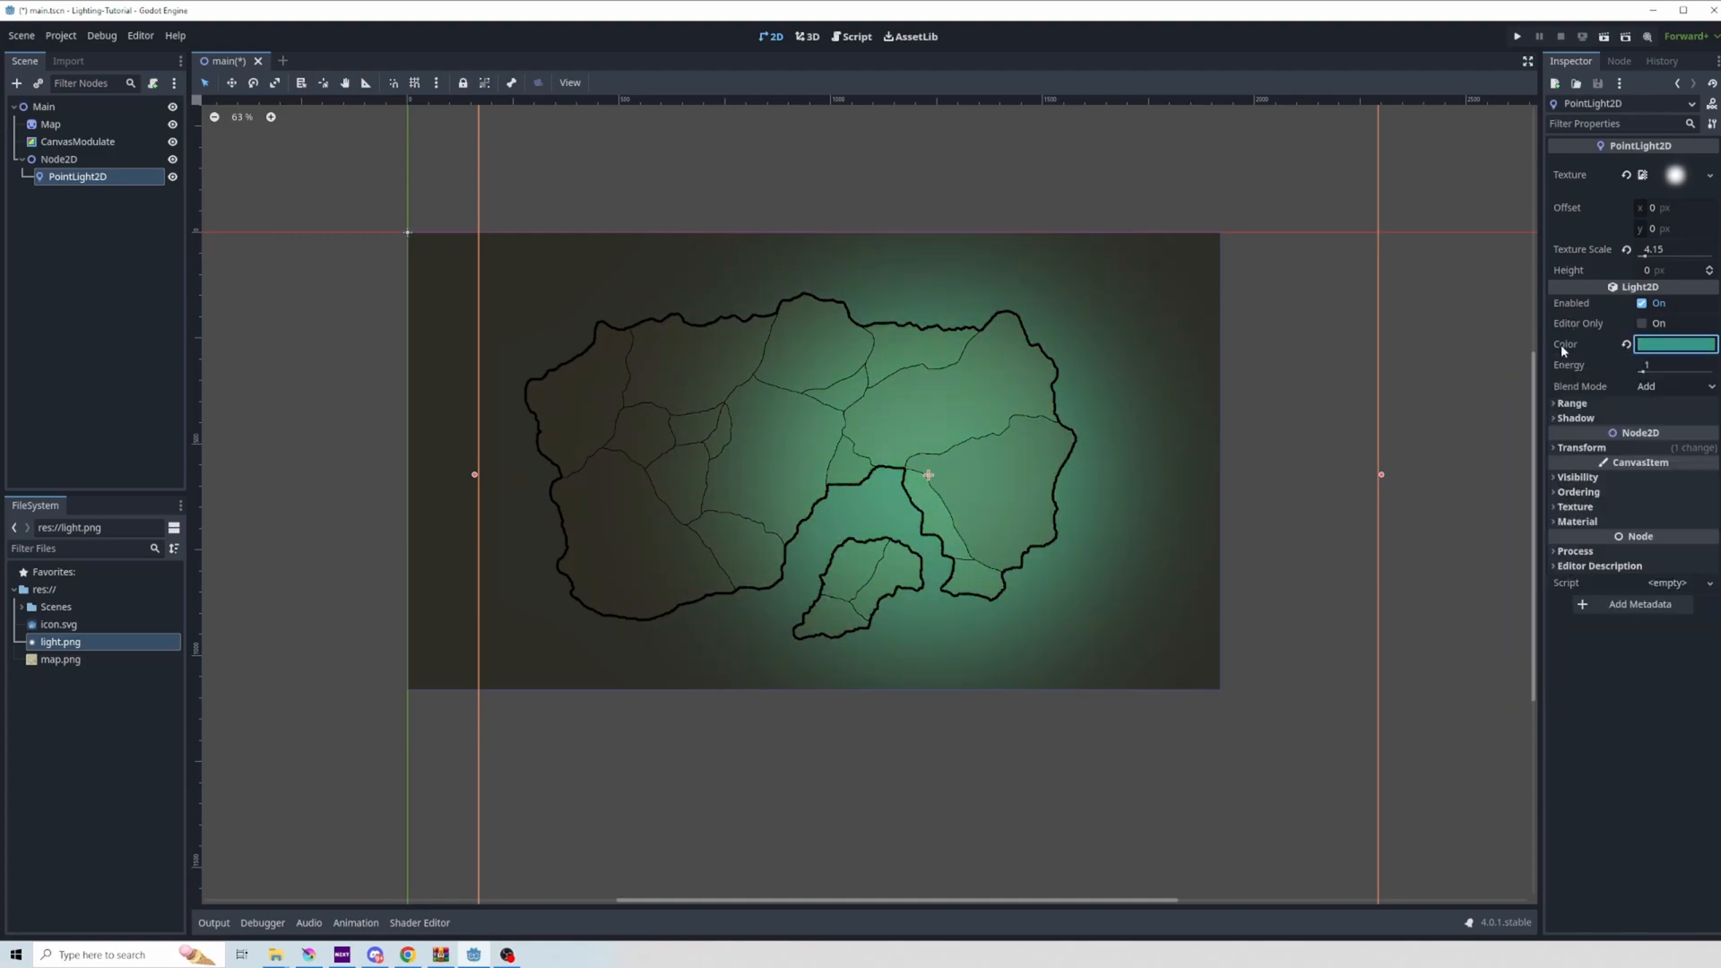
pyautogui.moveTo(1646, 364); pyautogui.dragTo(1656, 364)
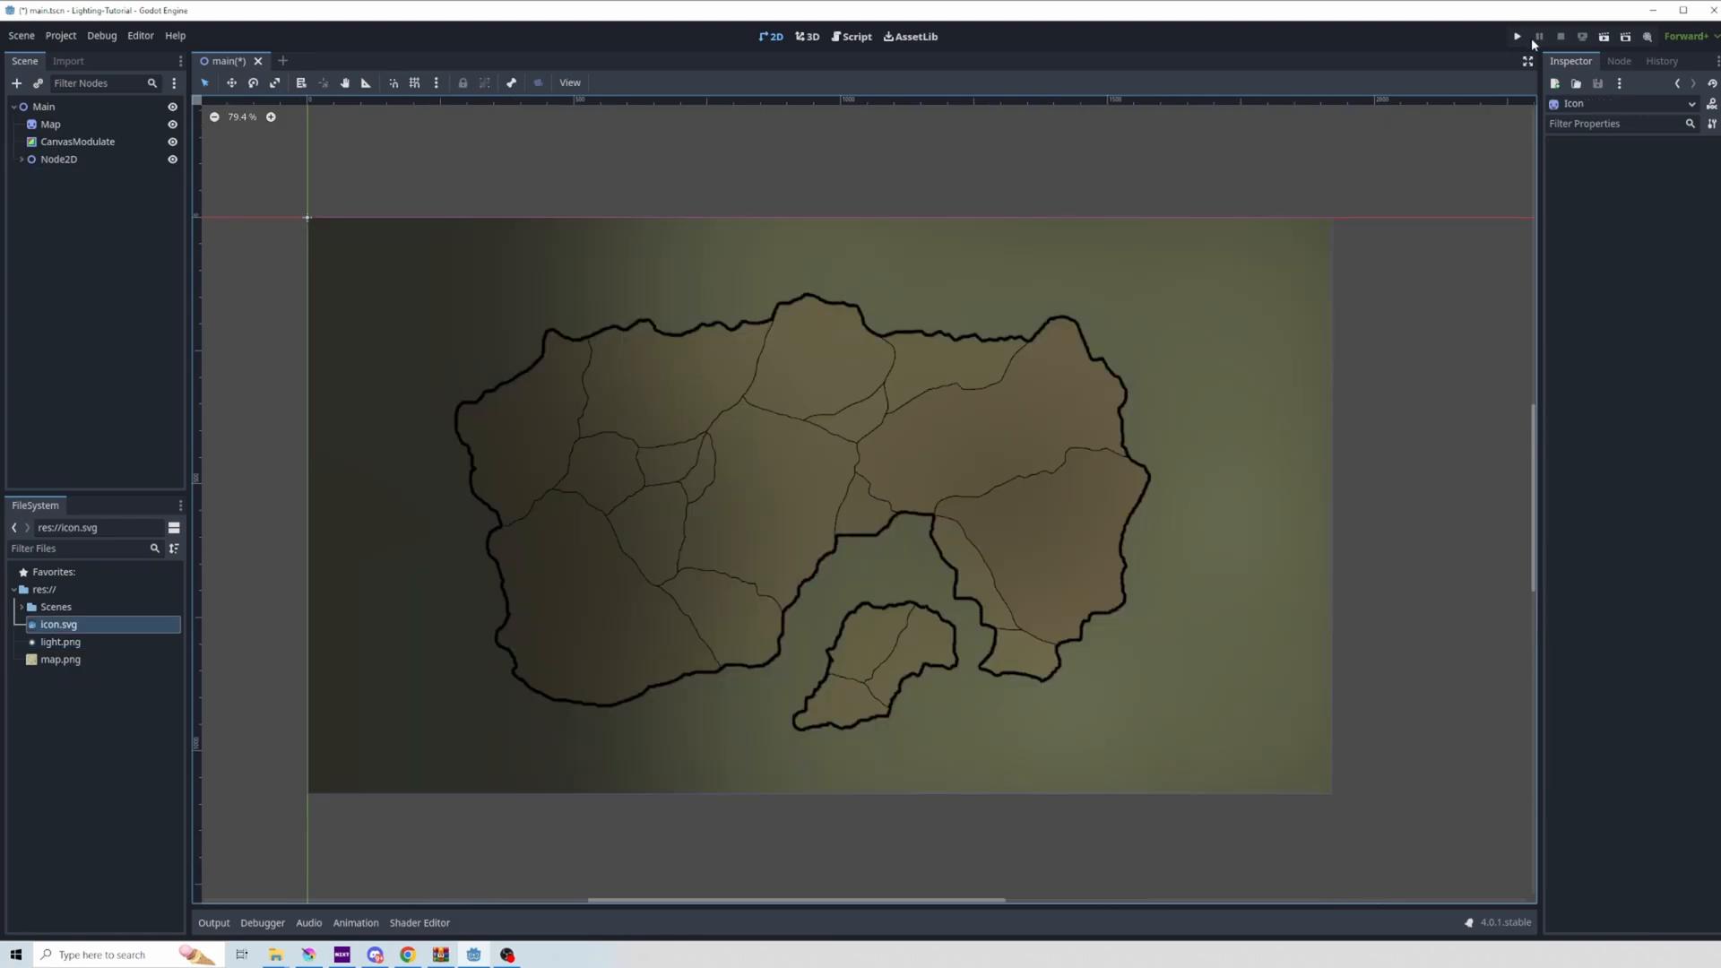
# Run the scene, then select the Icon and the Main root node to add more children
pyautogui.click(1517, 36)
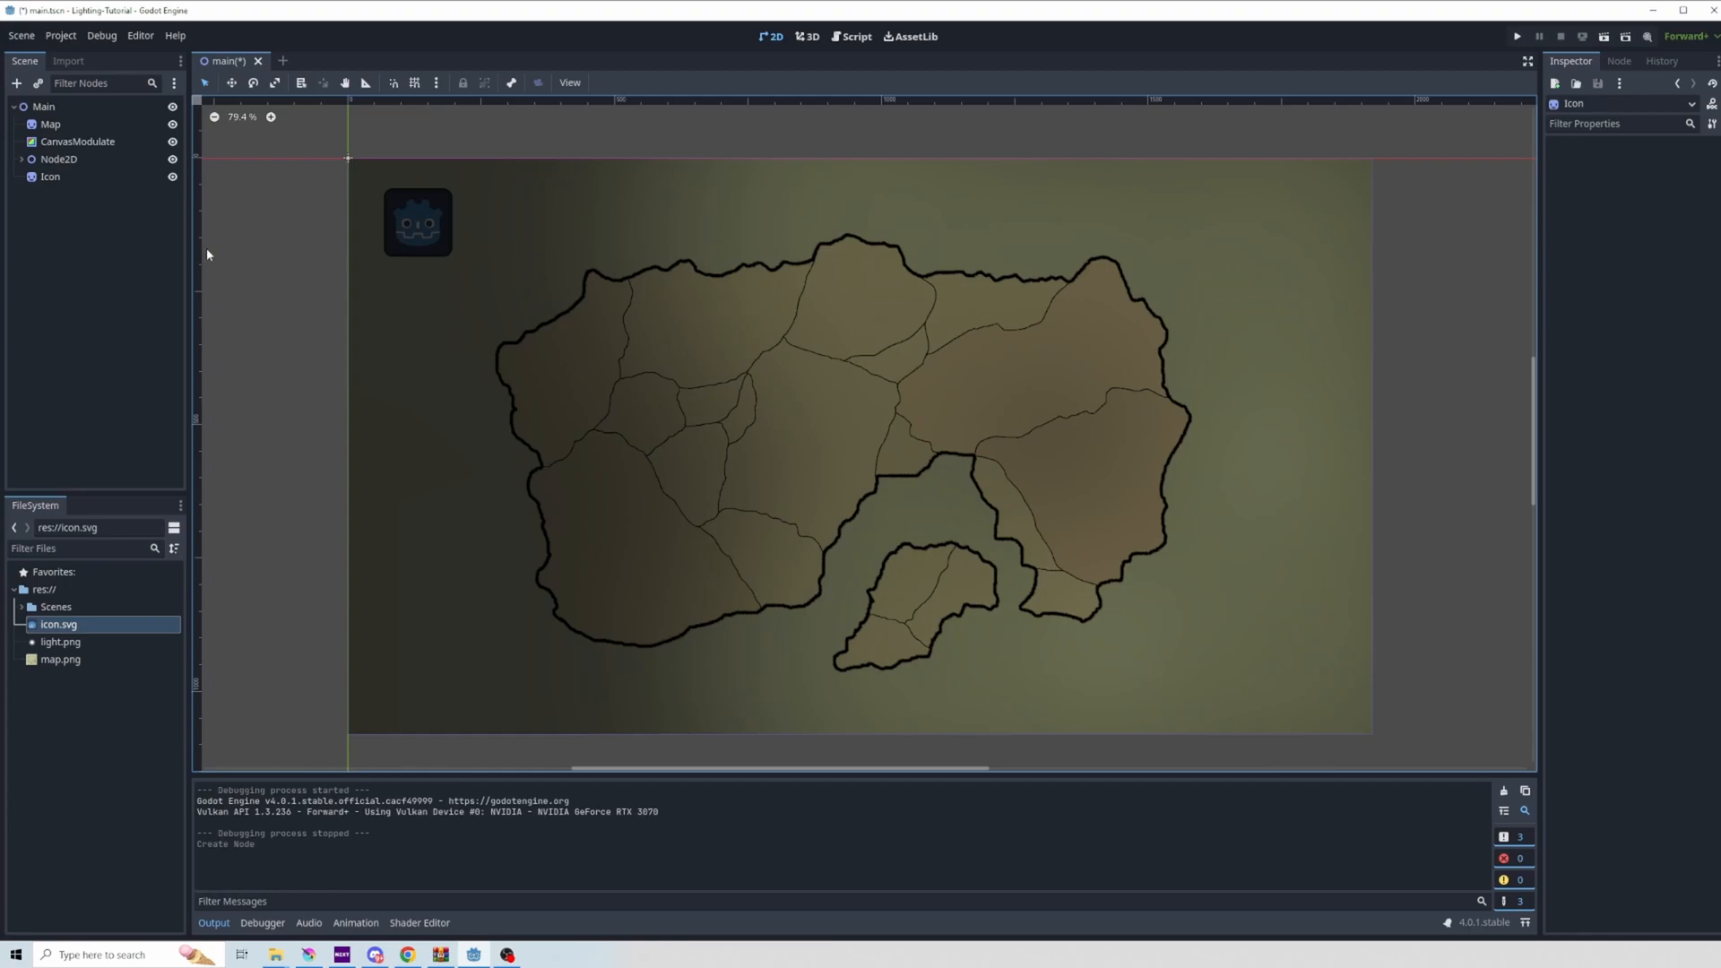
pyautogui.moveTo(73, 183)
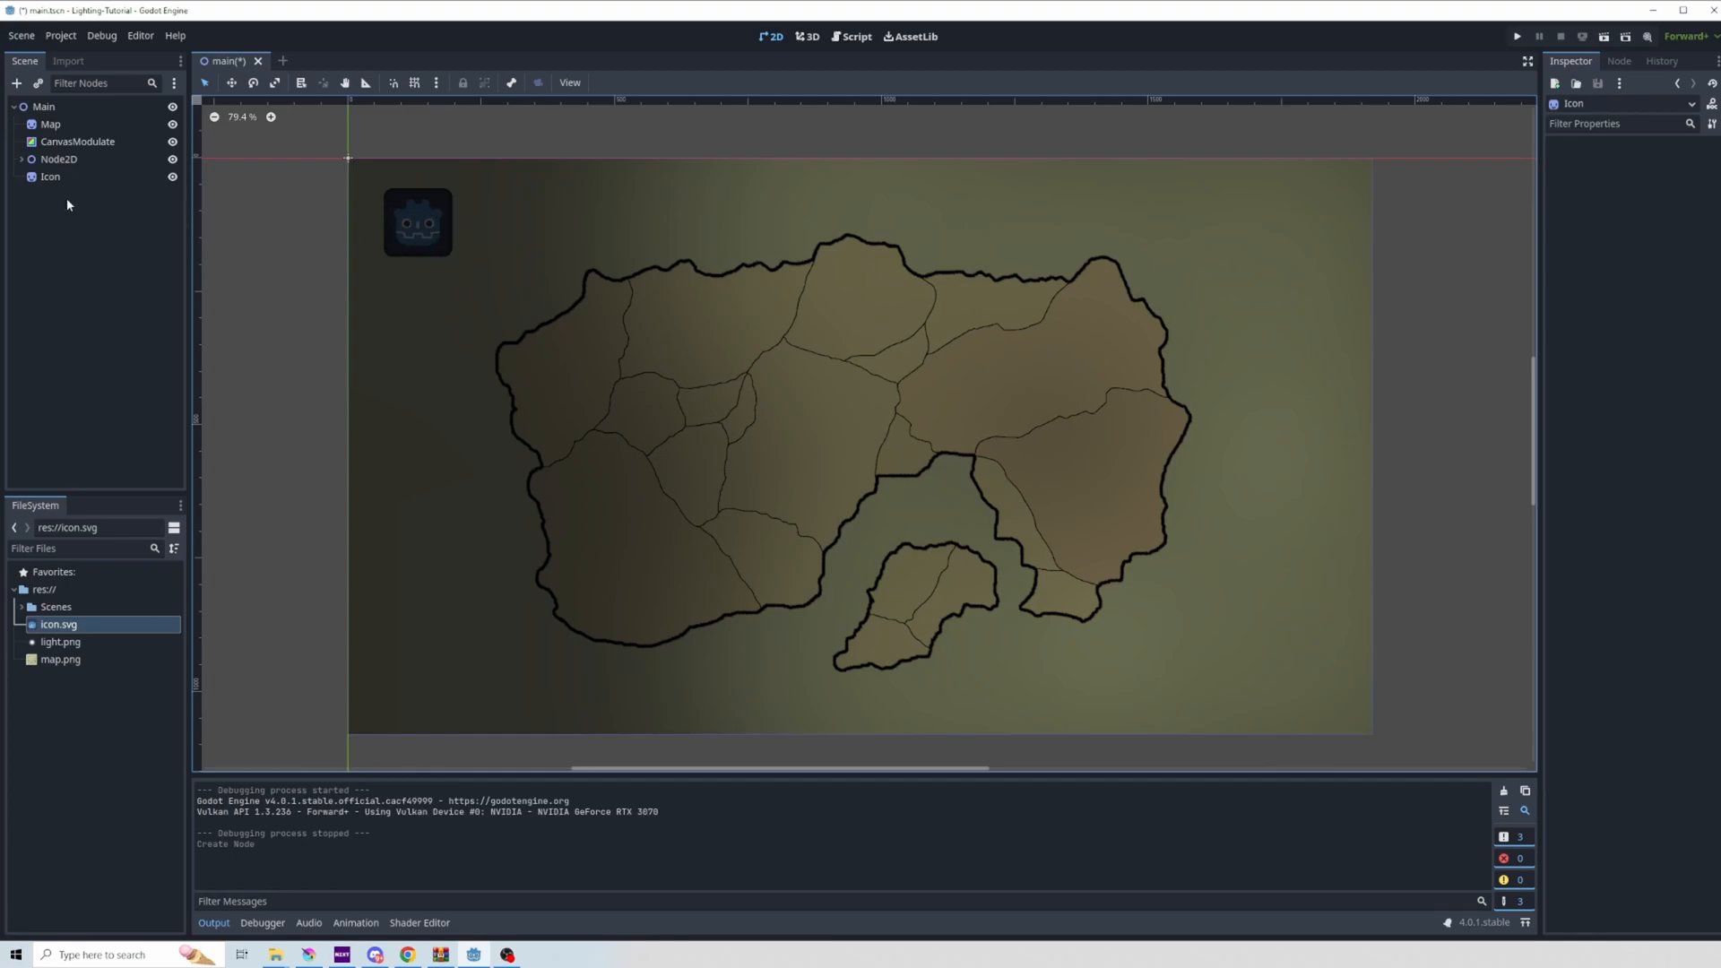
pyautogui.click(50, 178)
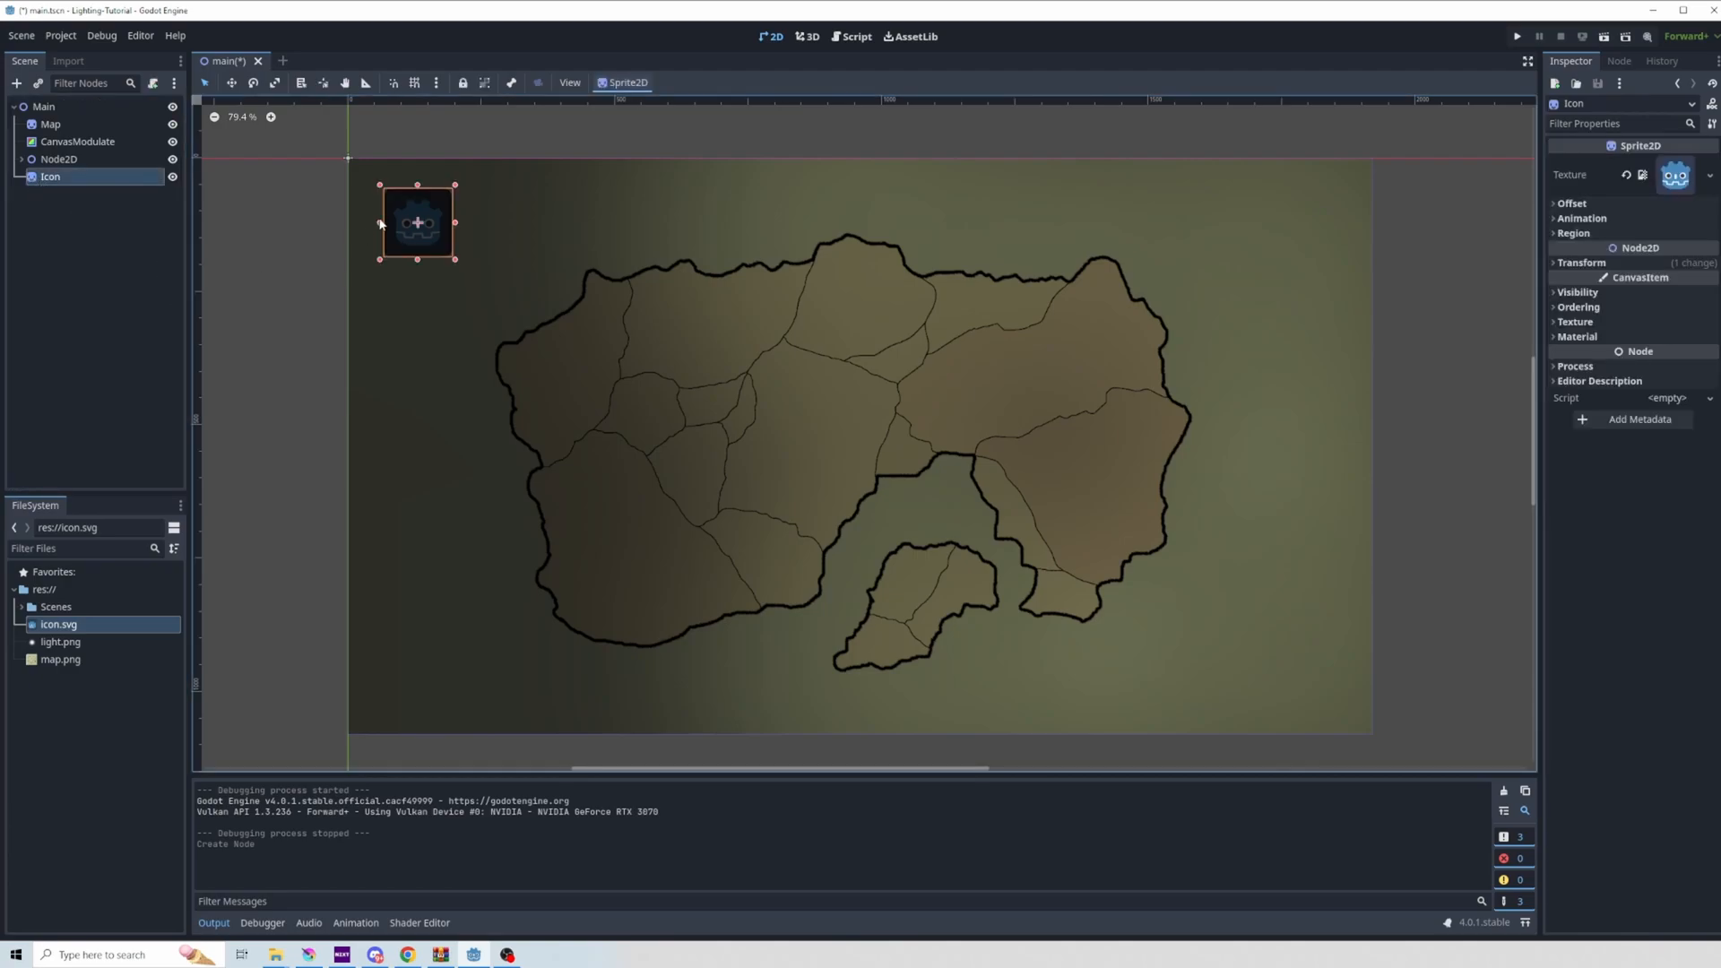
pyautogui.moveTo(1303, 696)
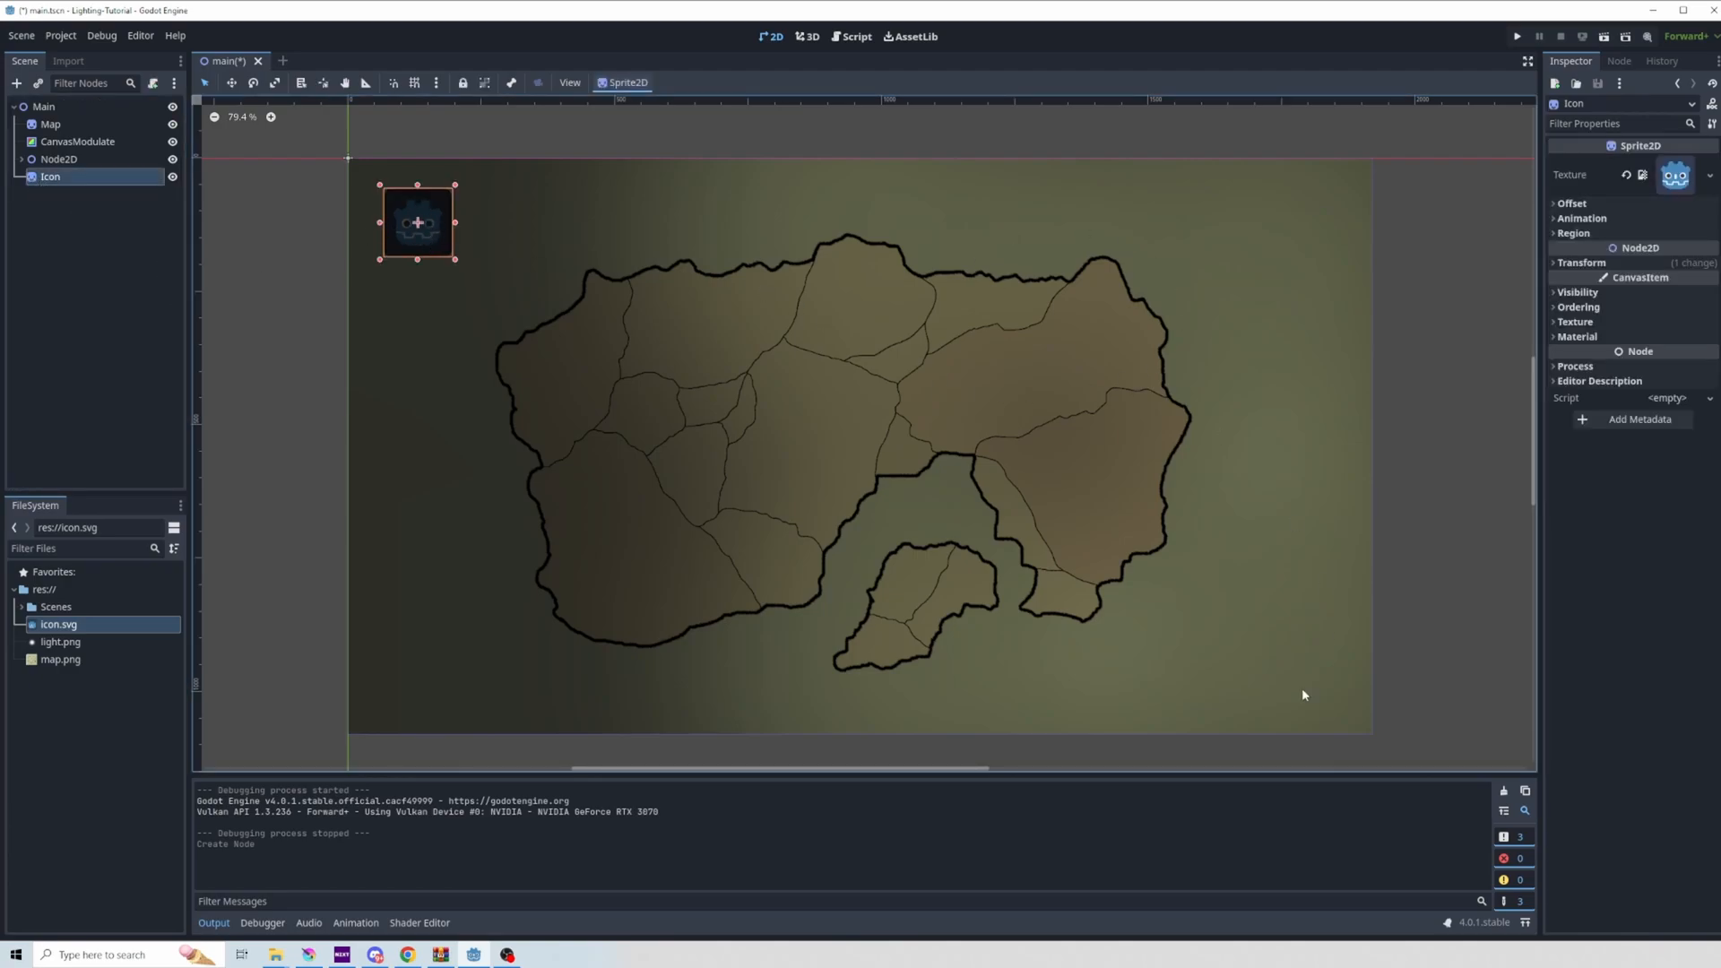
pyautogui.click(61, 208)
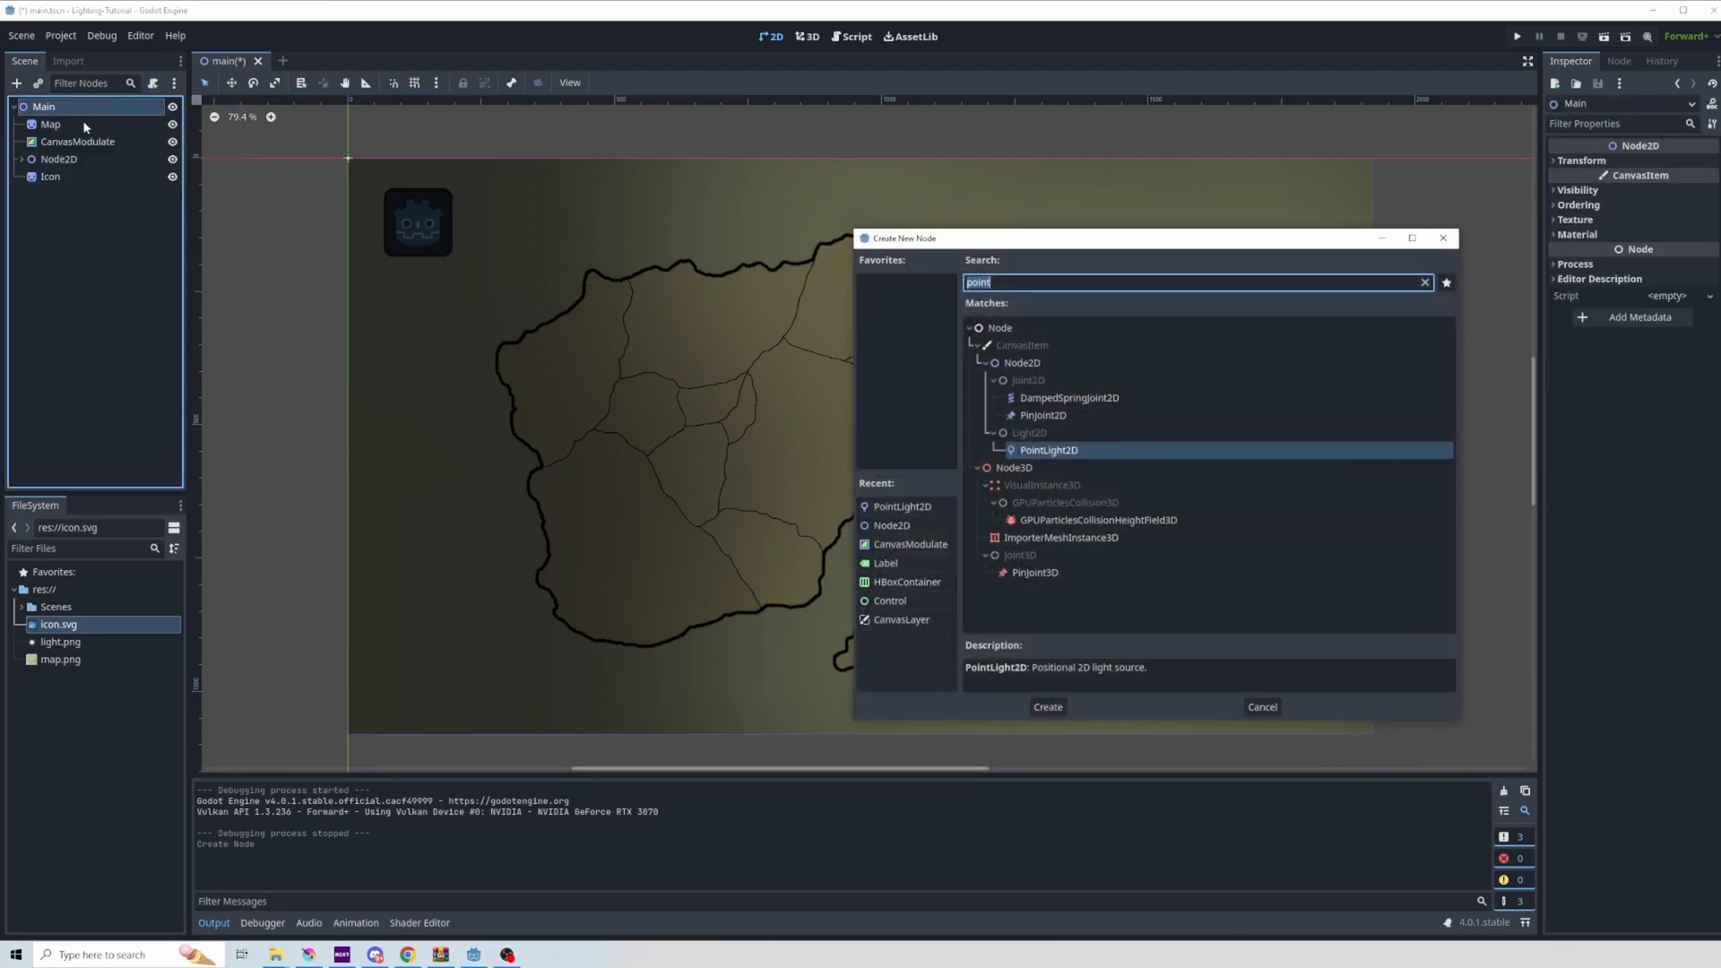
# Create a CanvasLayer under Main and move the Icon node beneath it
pyautogui.click(1045, 707)
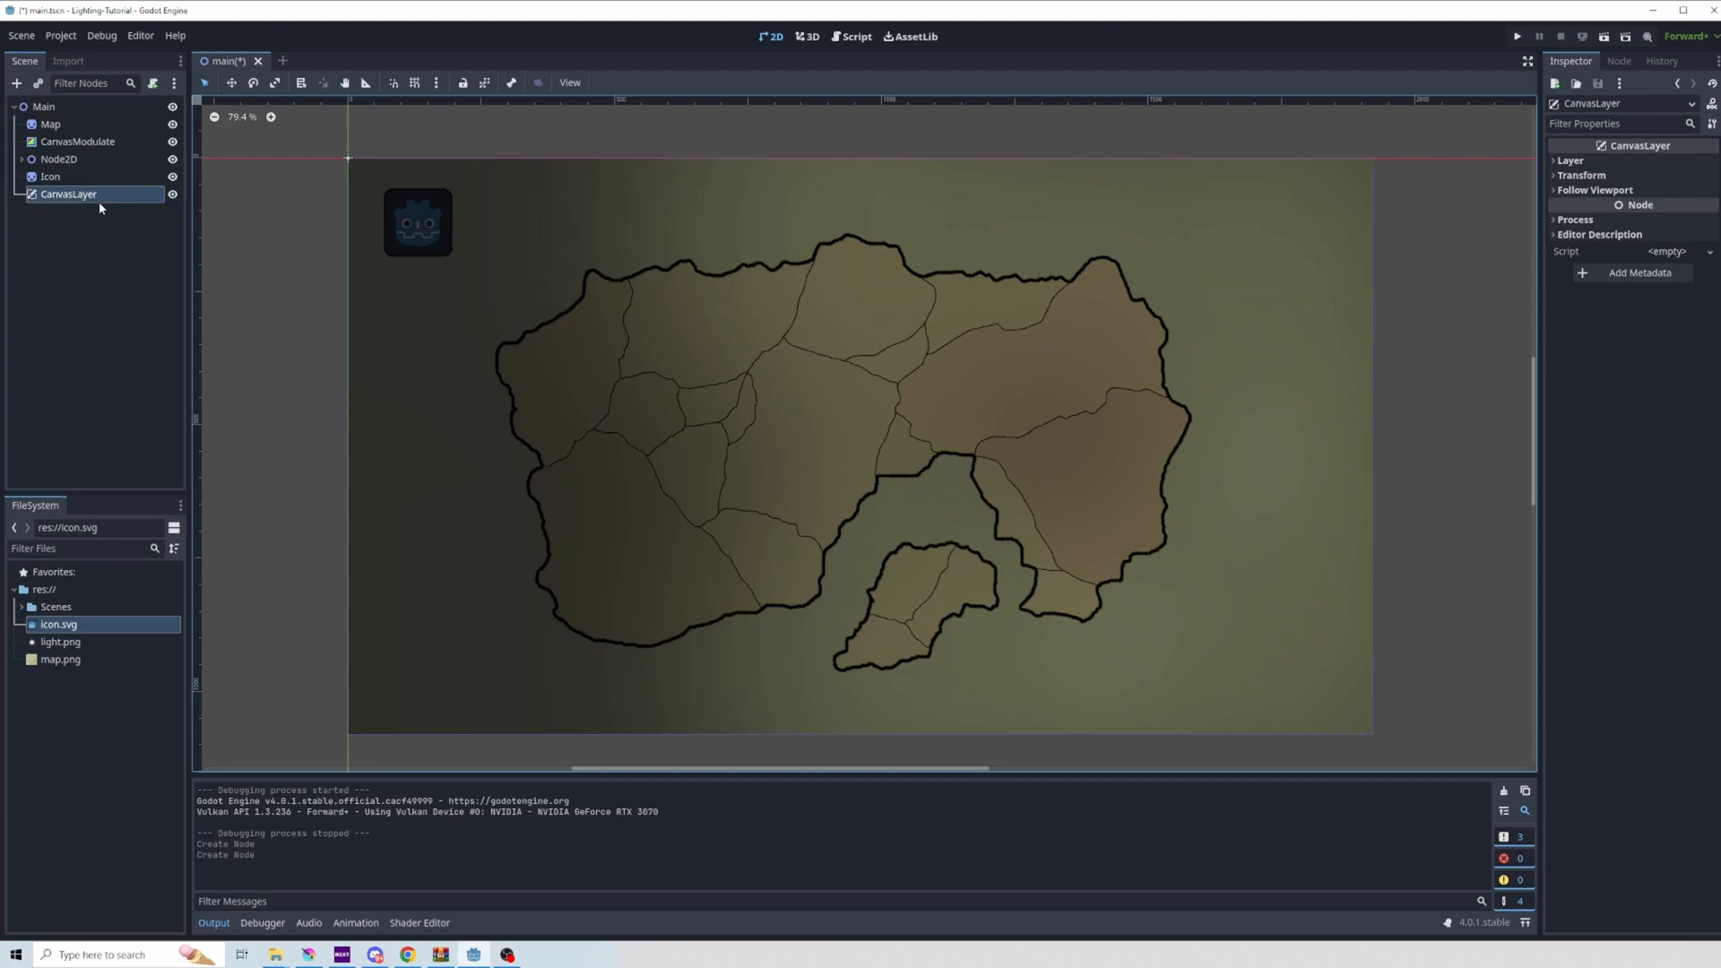
pyautogui.click(50, 177)
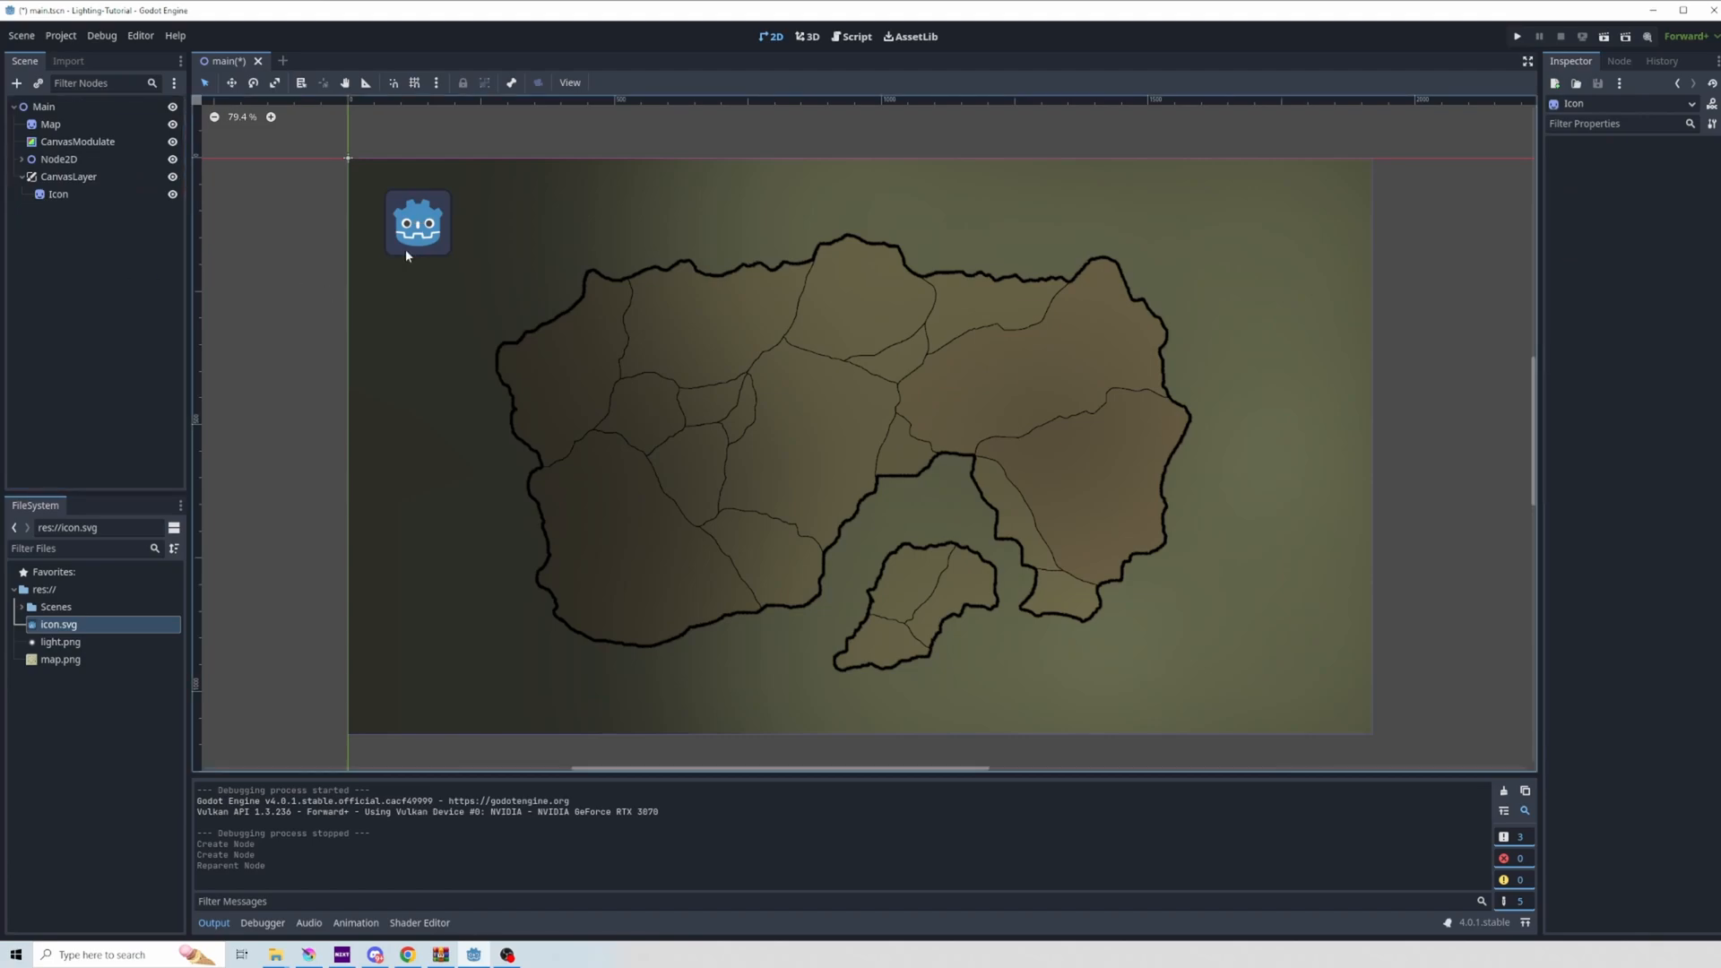
pyautogui.moveTo(418, 222); pyautogui.dragTo(862, 276)
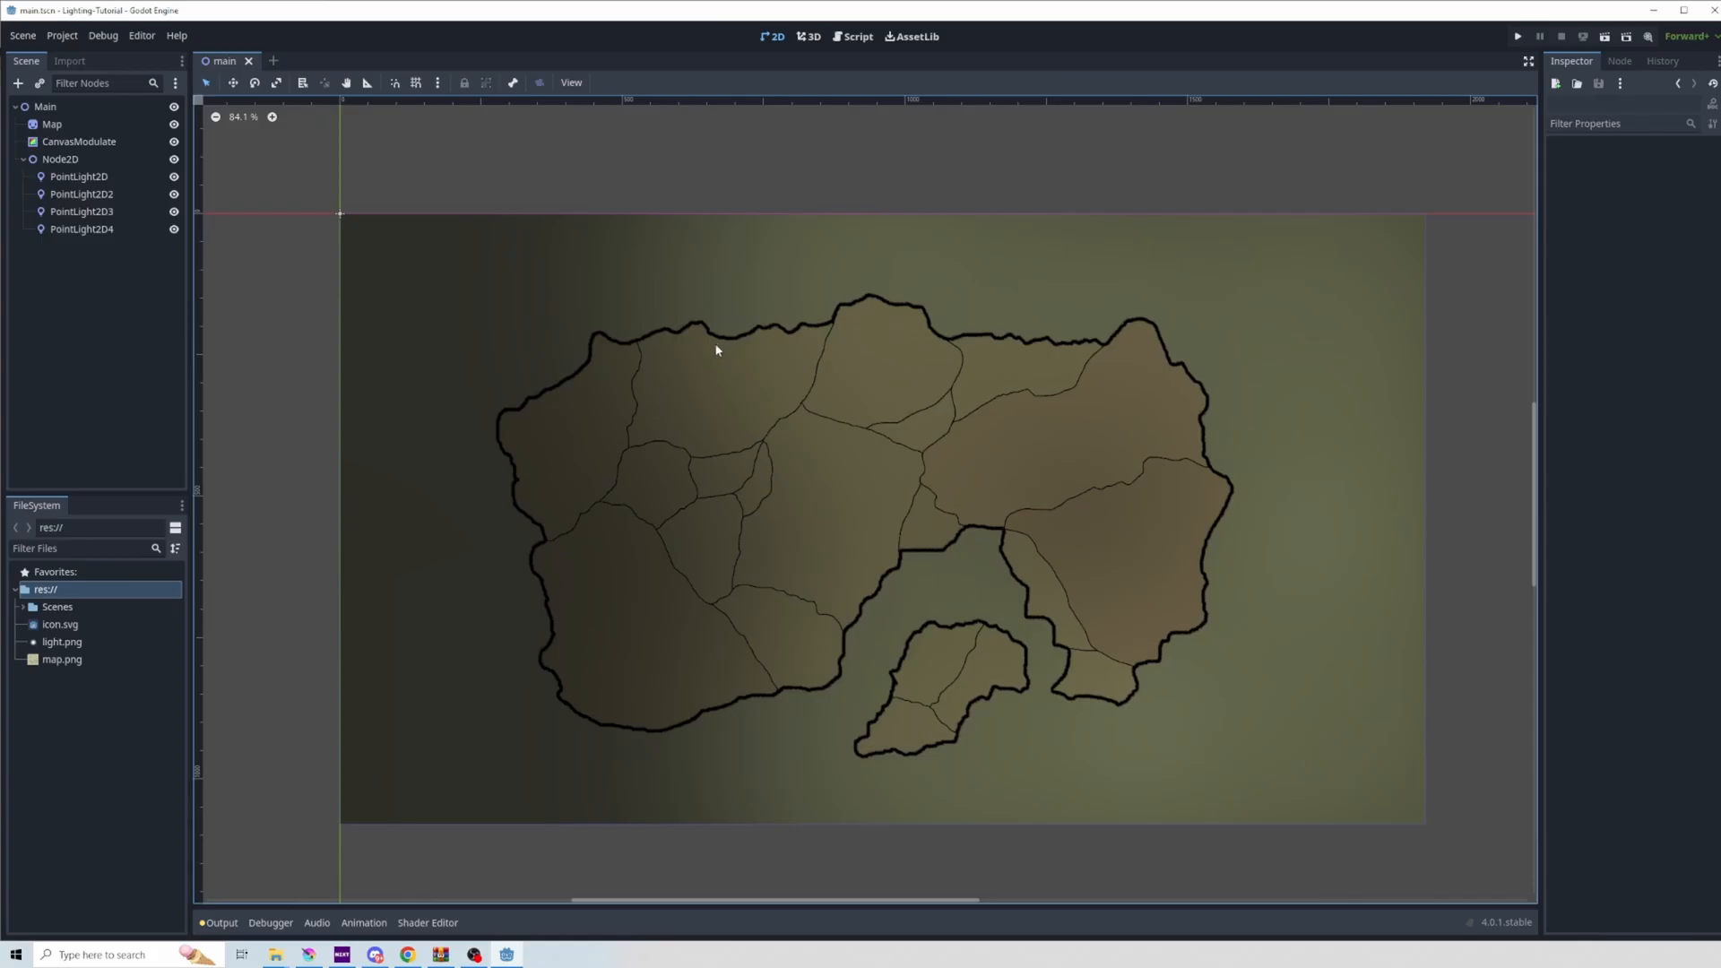
# Review the point lights' settings, select the Node2D group and start attaching a new script to it
pyautogui.click(59, 160)
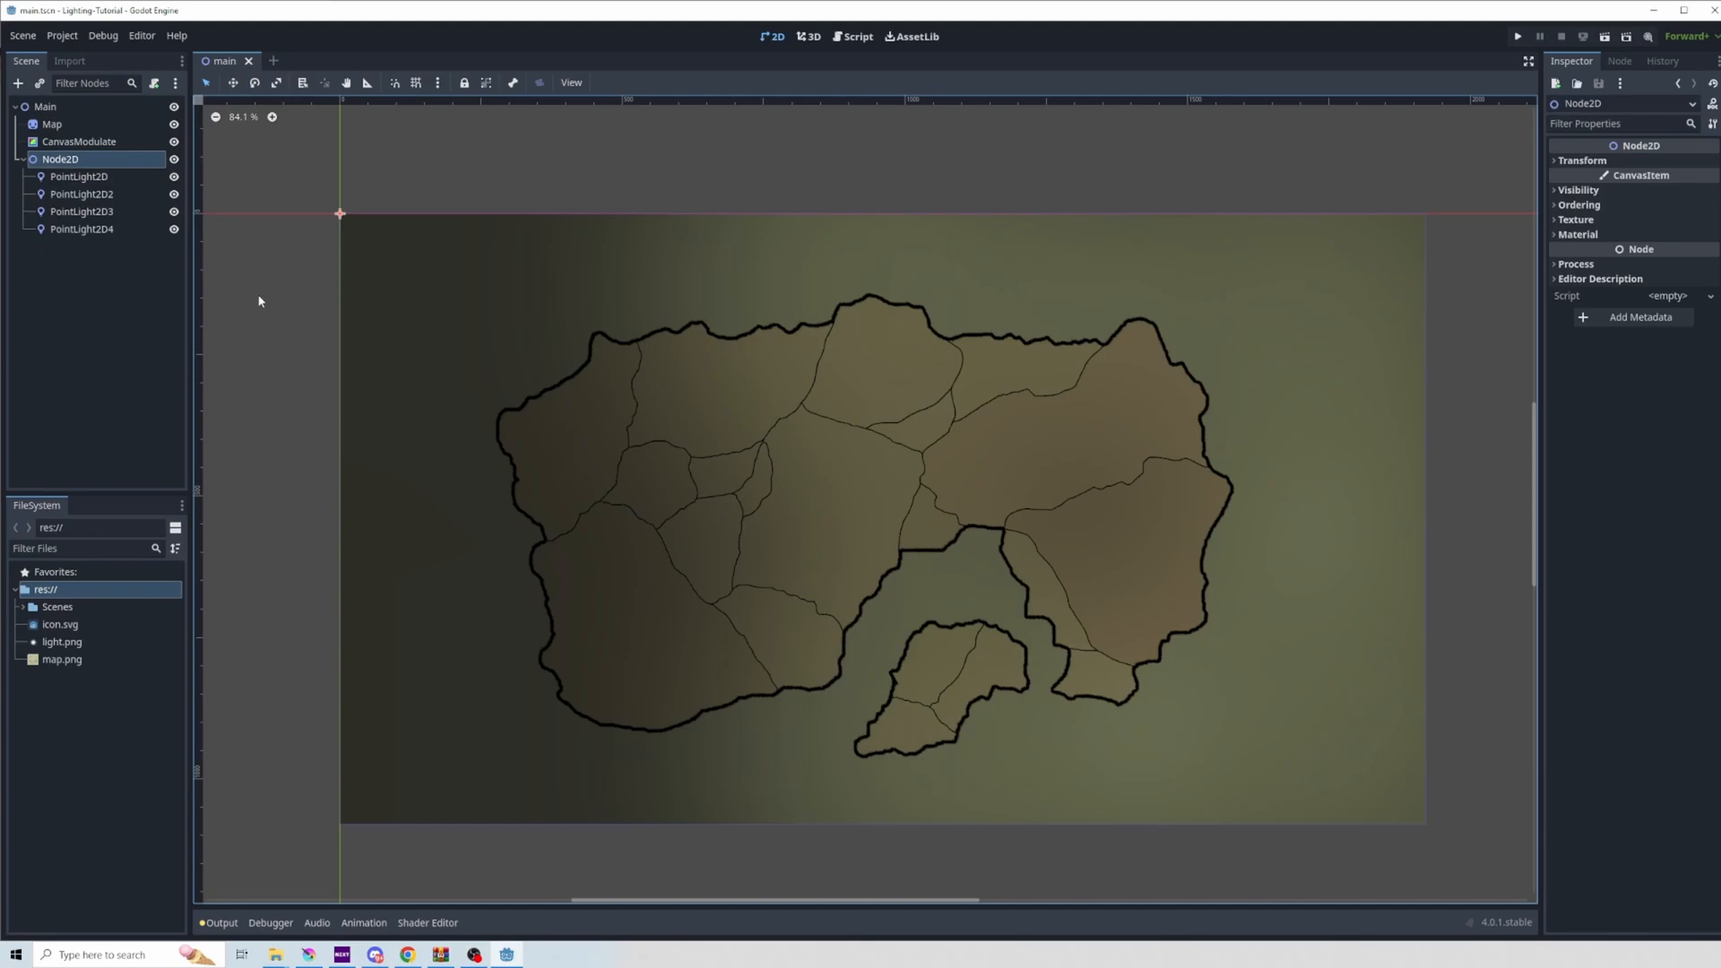
pyautogui.click(79, 177)
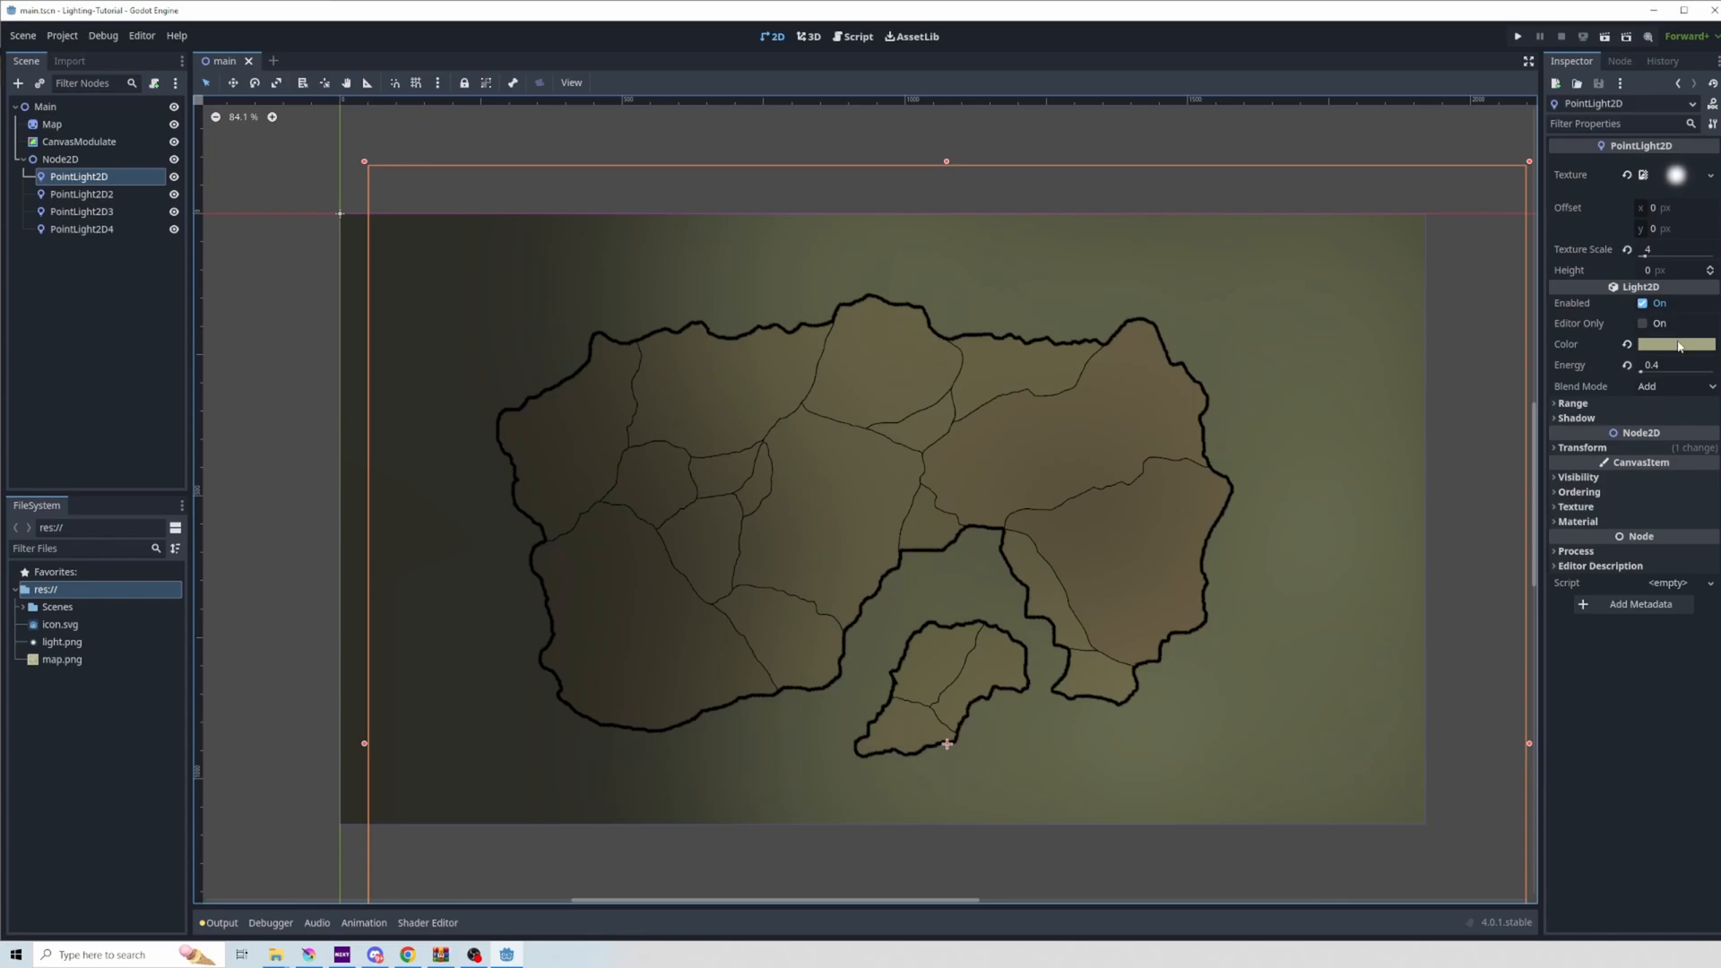
pyautogui.click(80, 227)
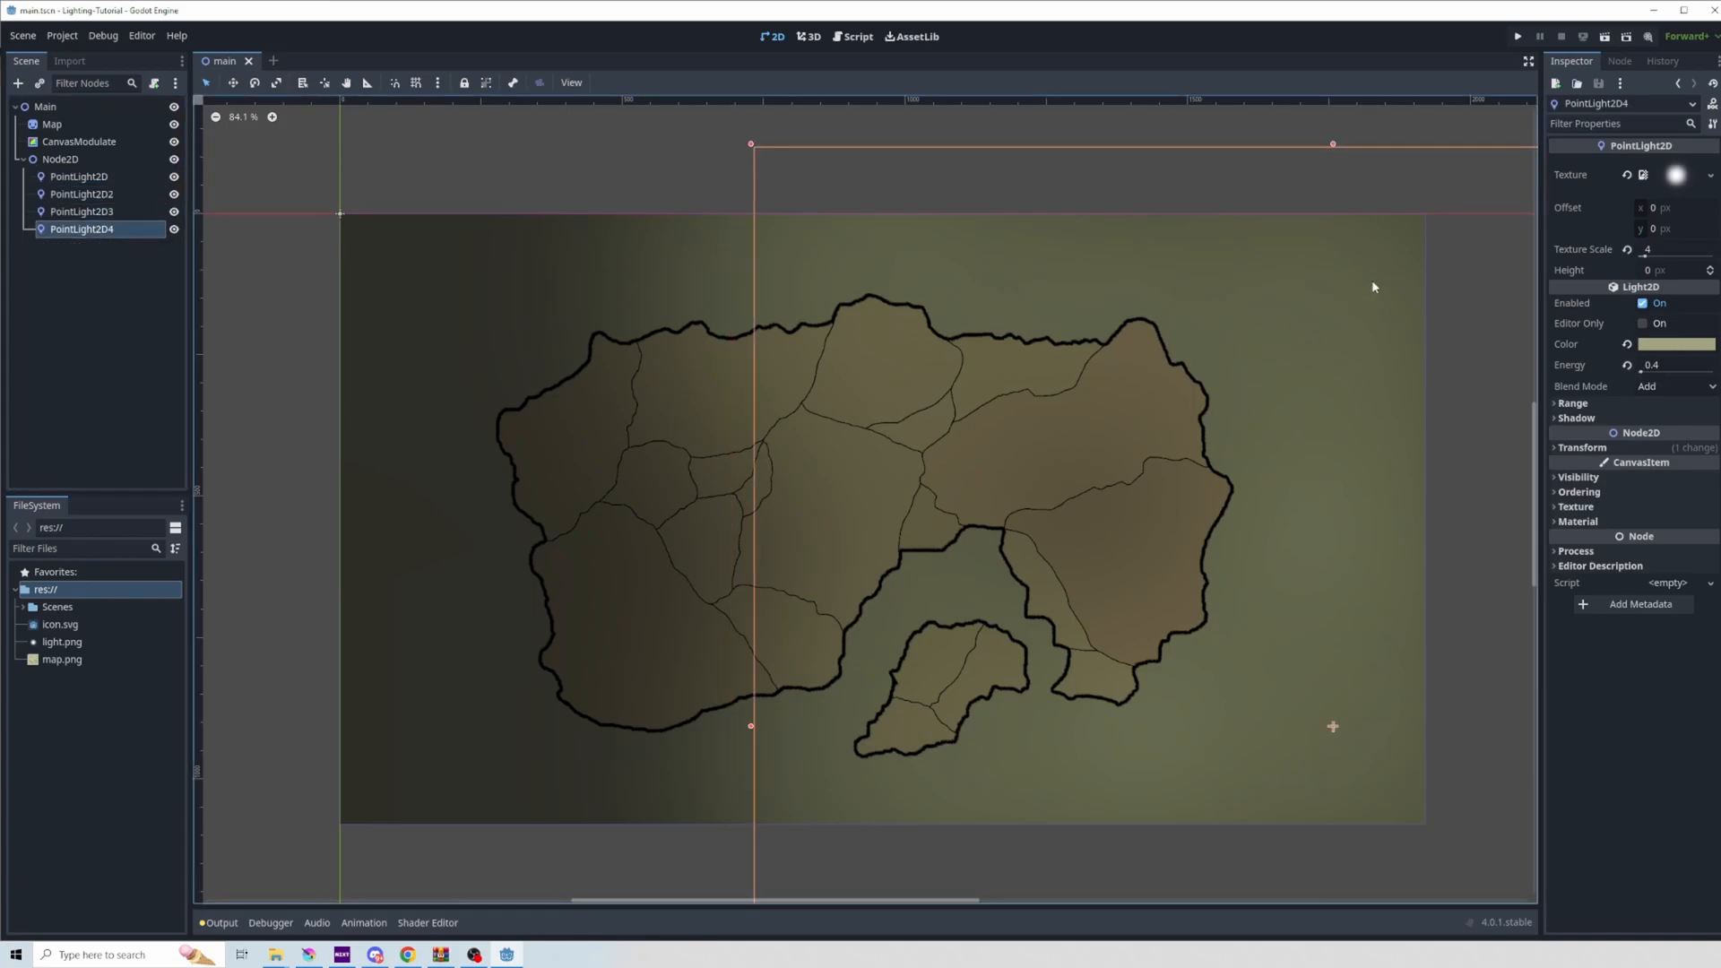
pyautogui.click(61, 159)
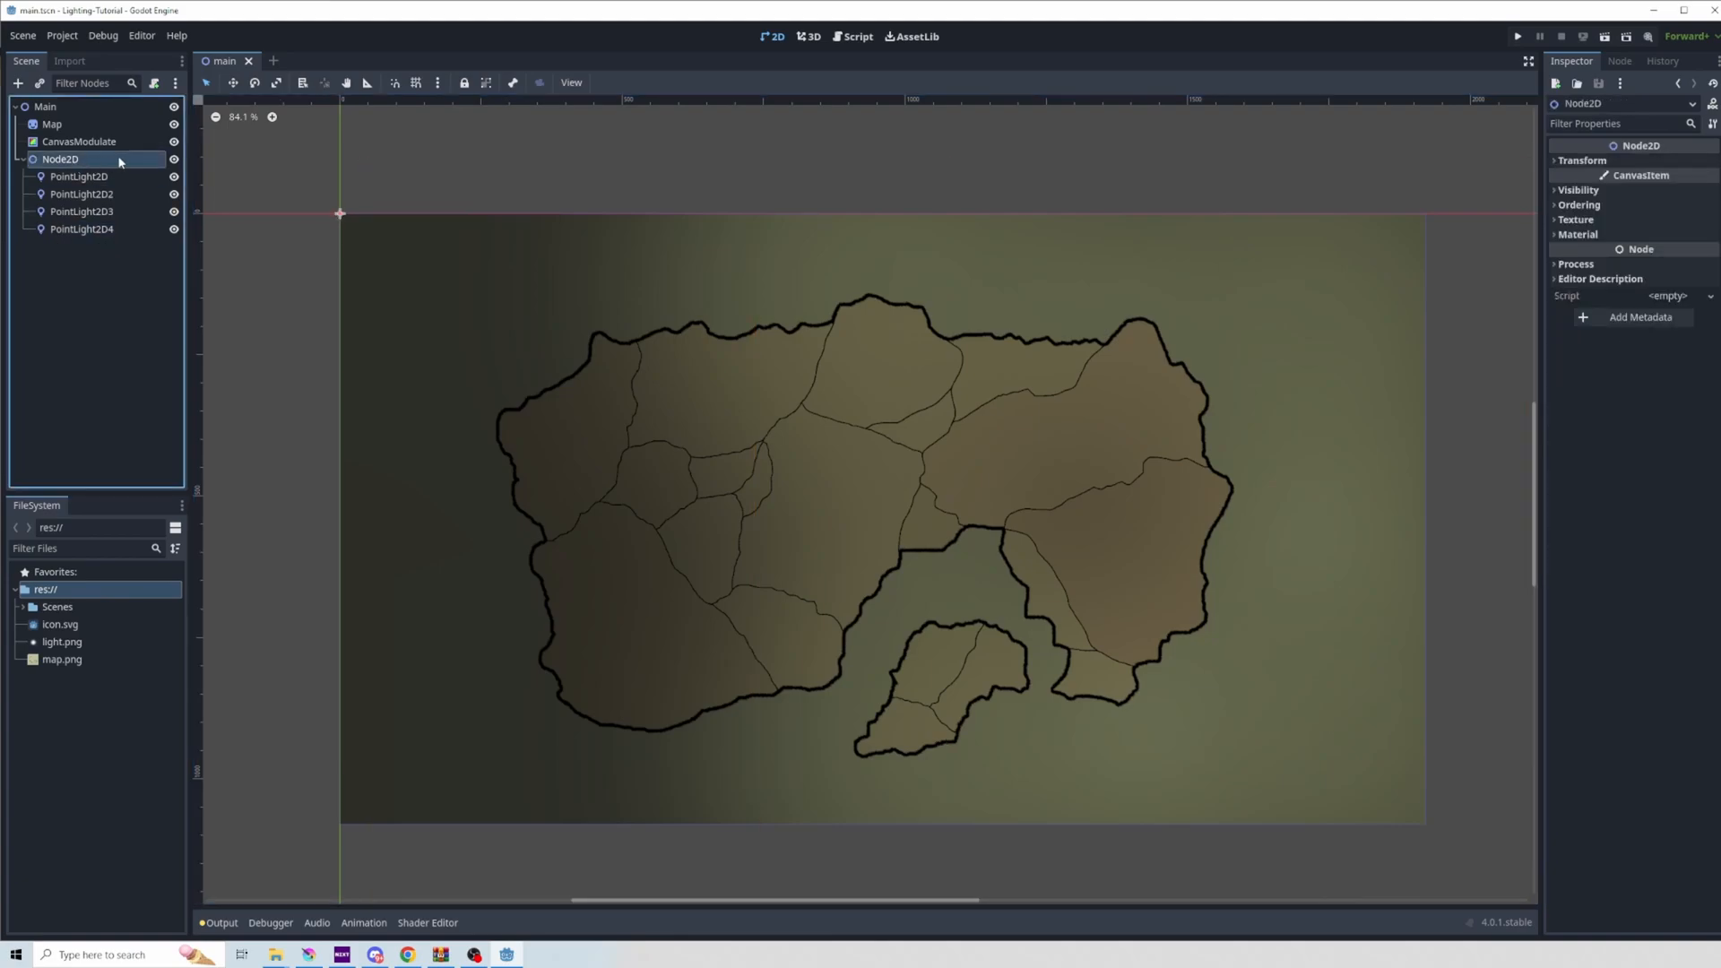
pyautogui.click(155, 83)
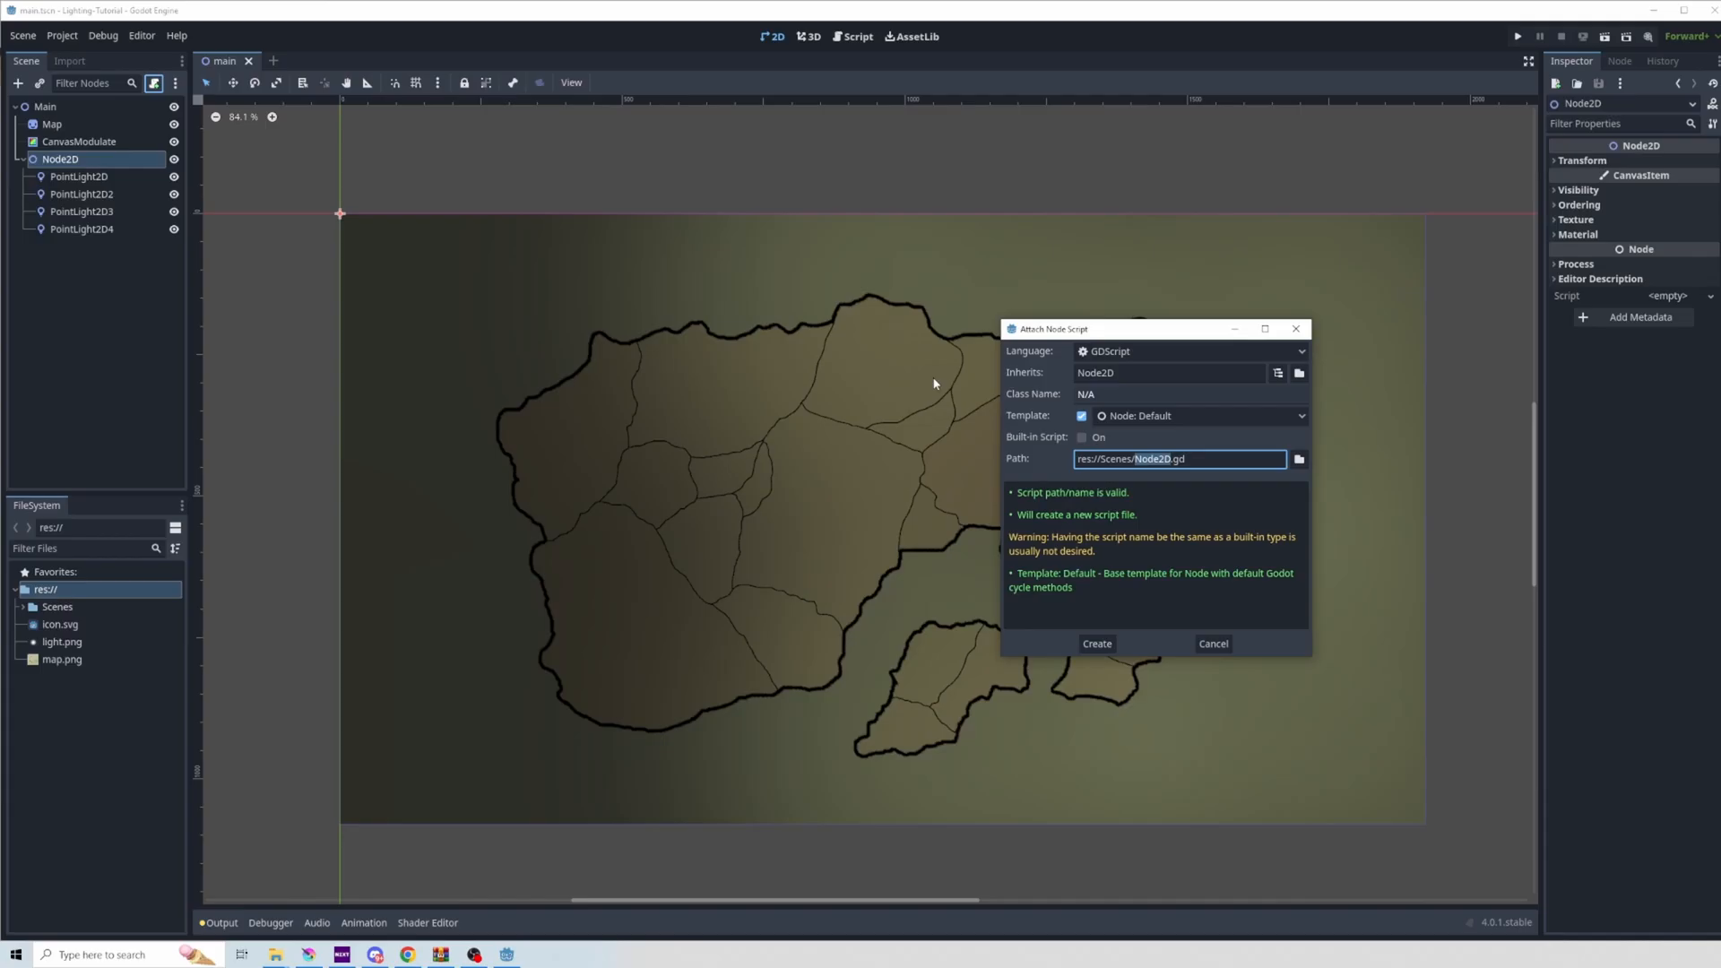
# Create Node2D.gd with a _process loop jittering each child light's offset within 20 px, then run the project
pyautogui.click(1095, 643)
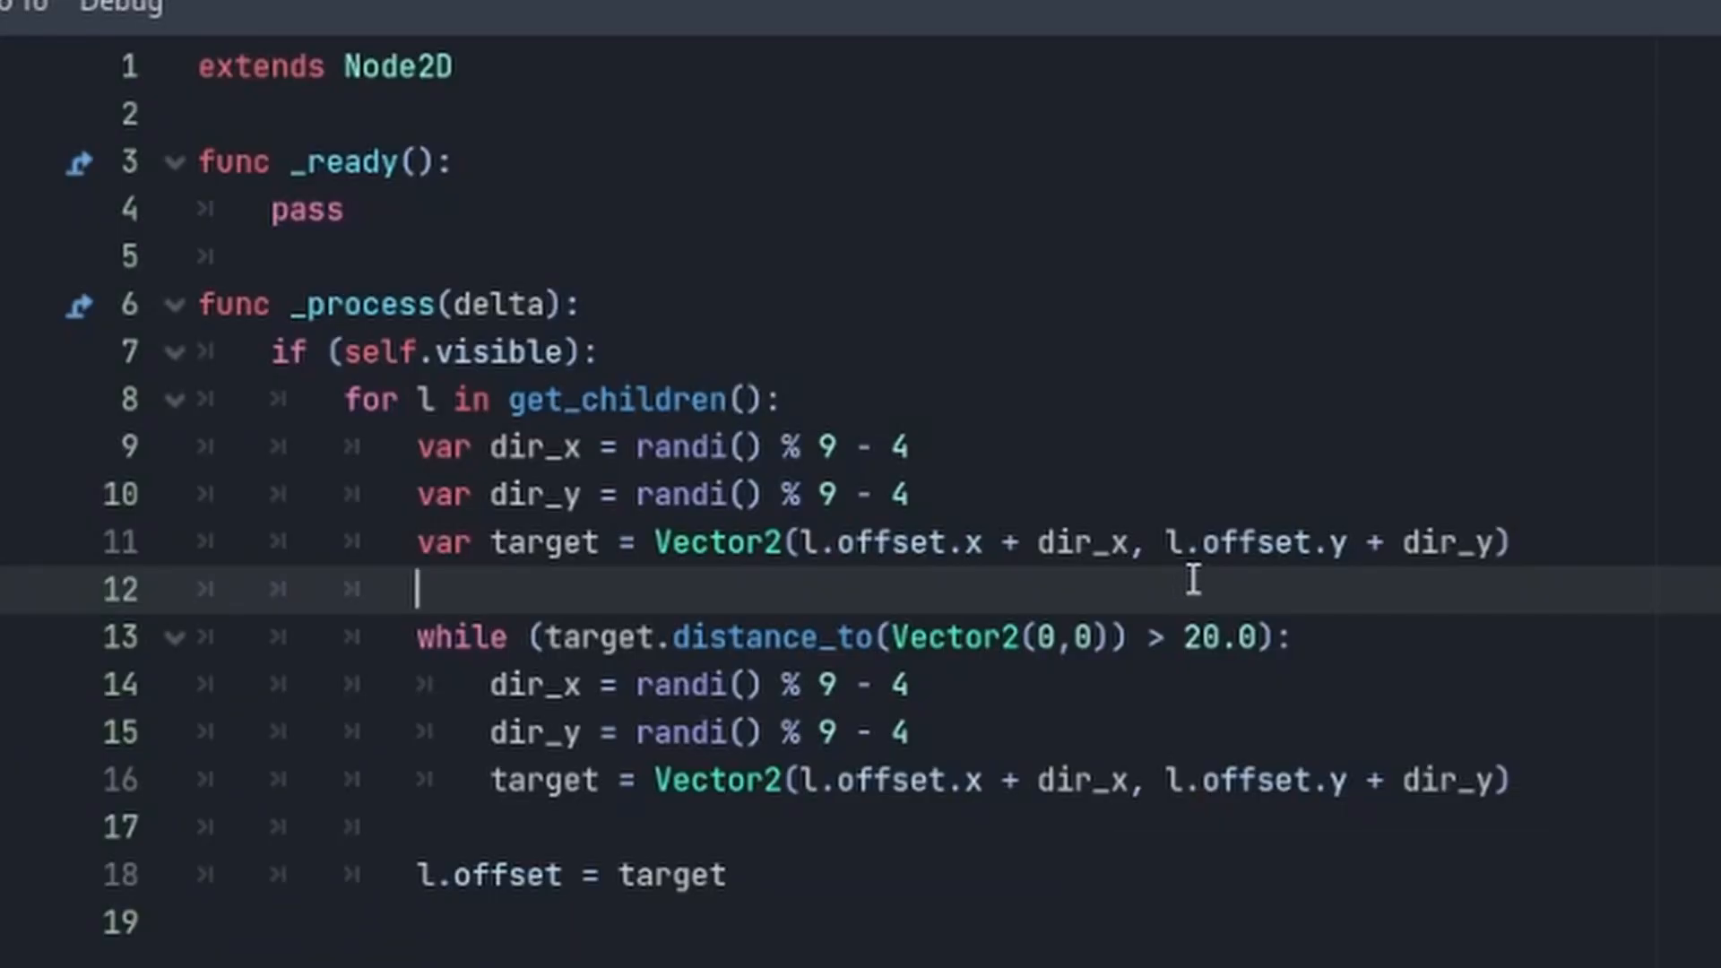
pyautogui.moveTo(1180, 579)
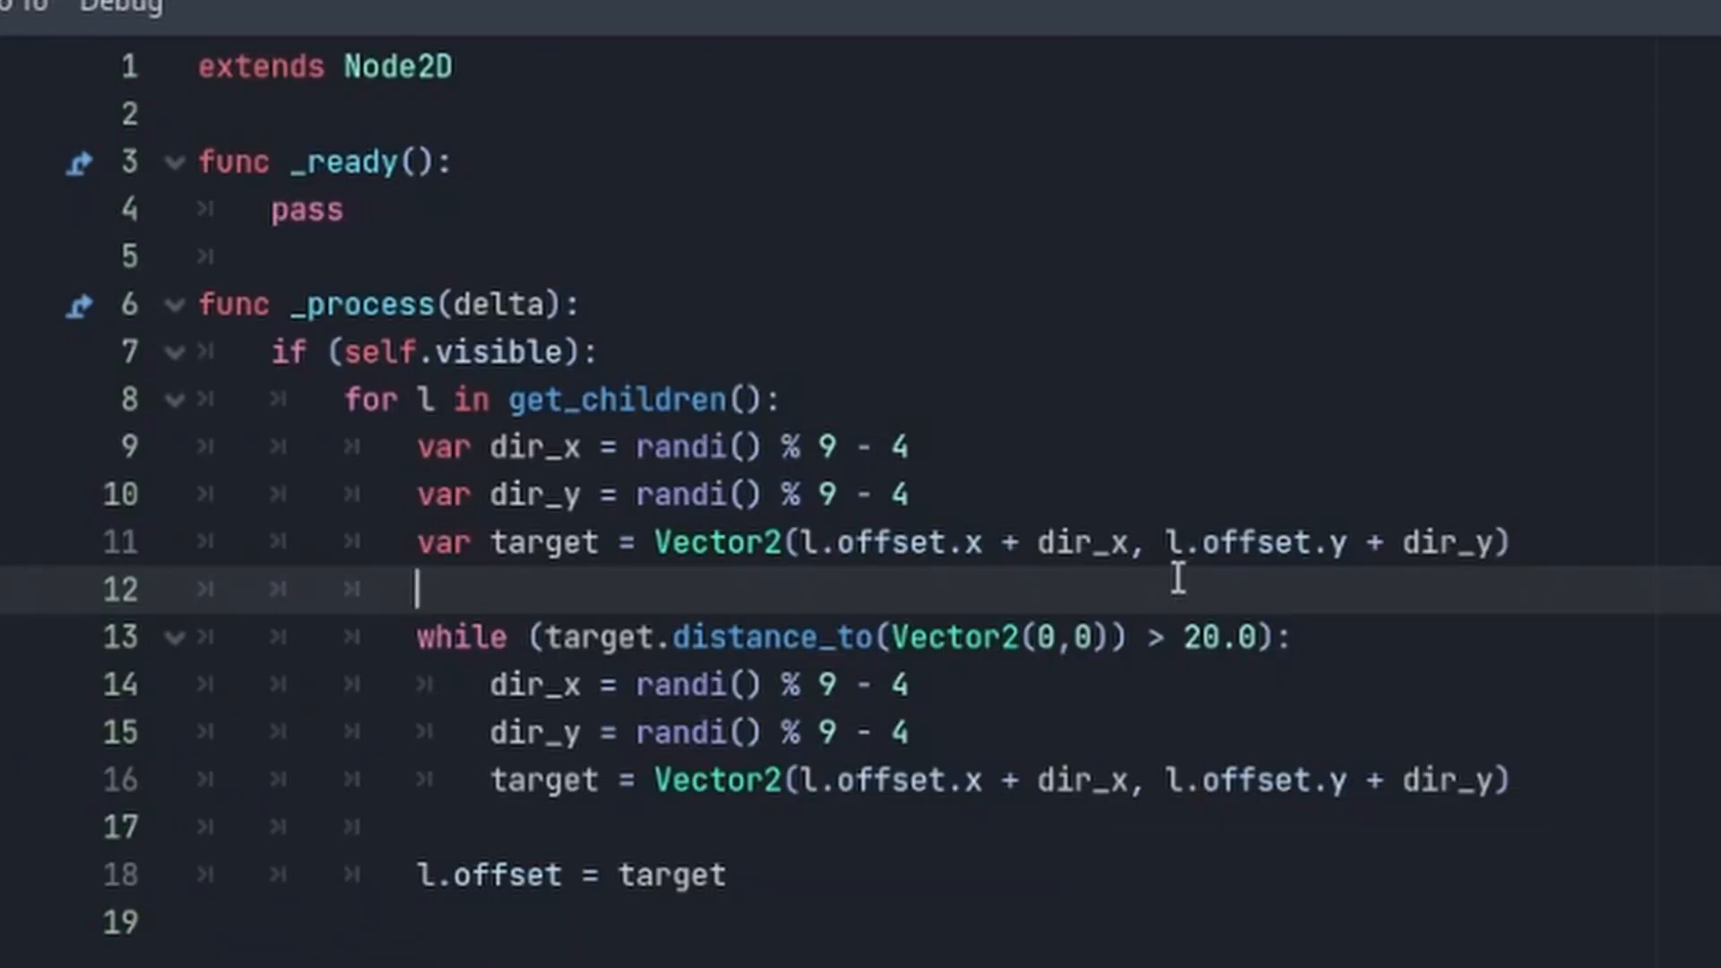
pyautogui.moveTo(384, 400)
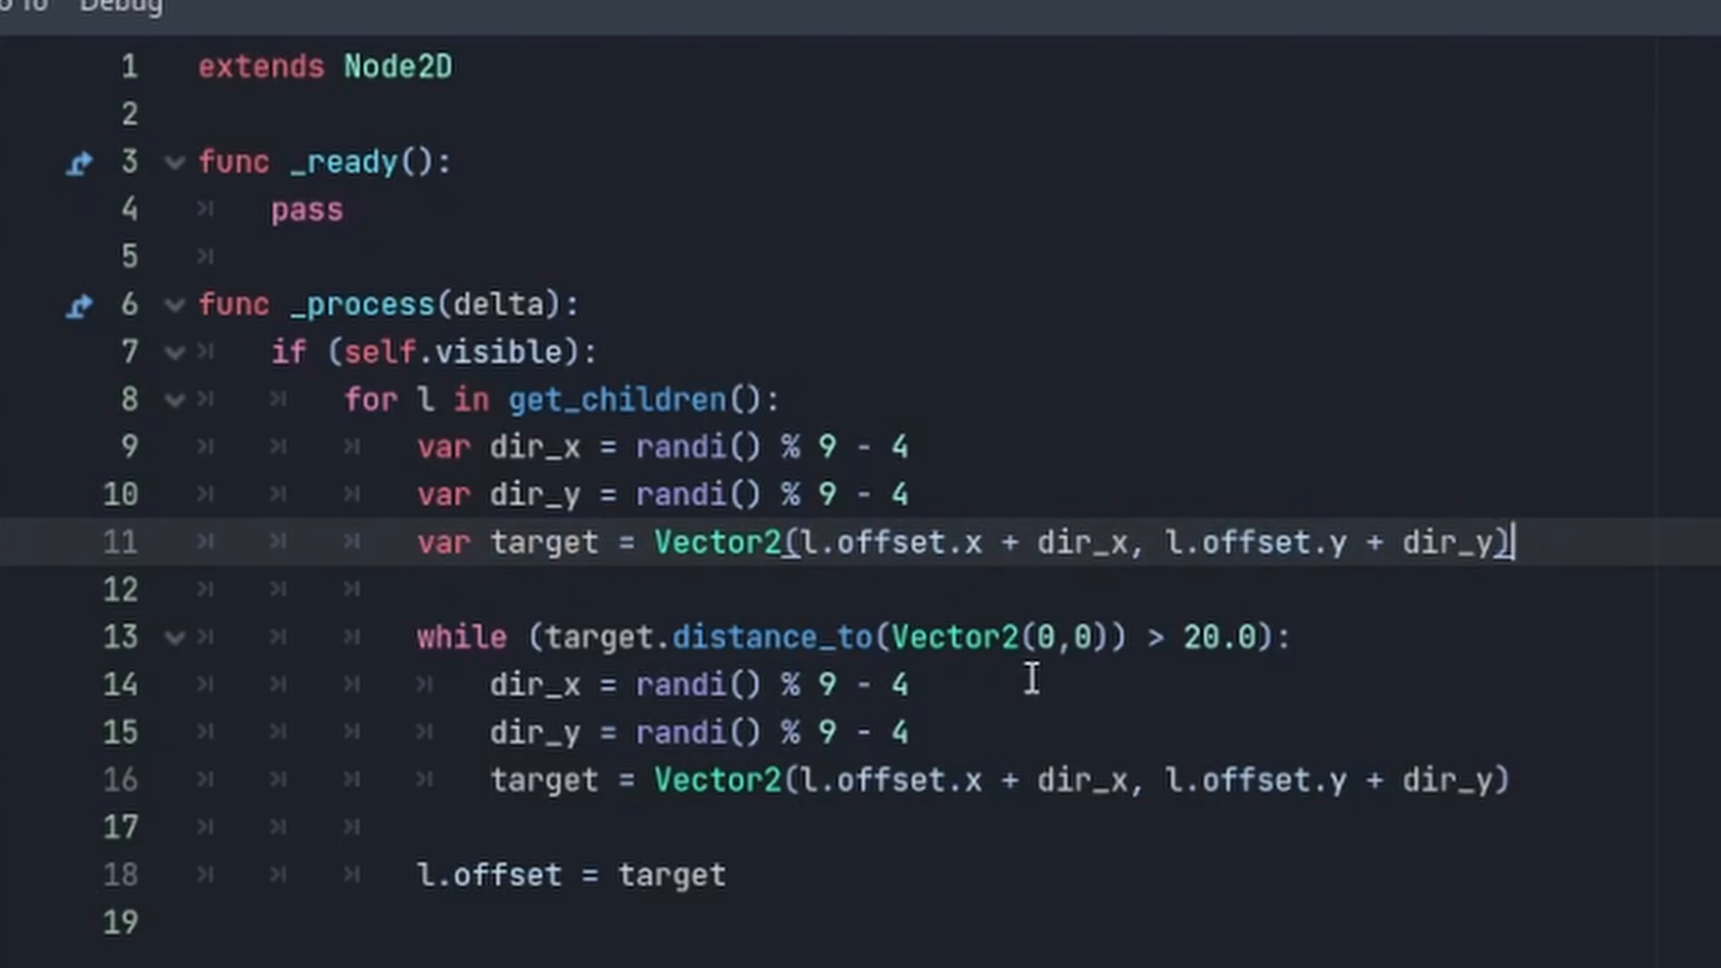
pyautogui.doubleClick(1216, 638)
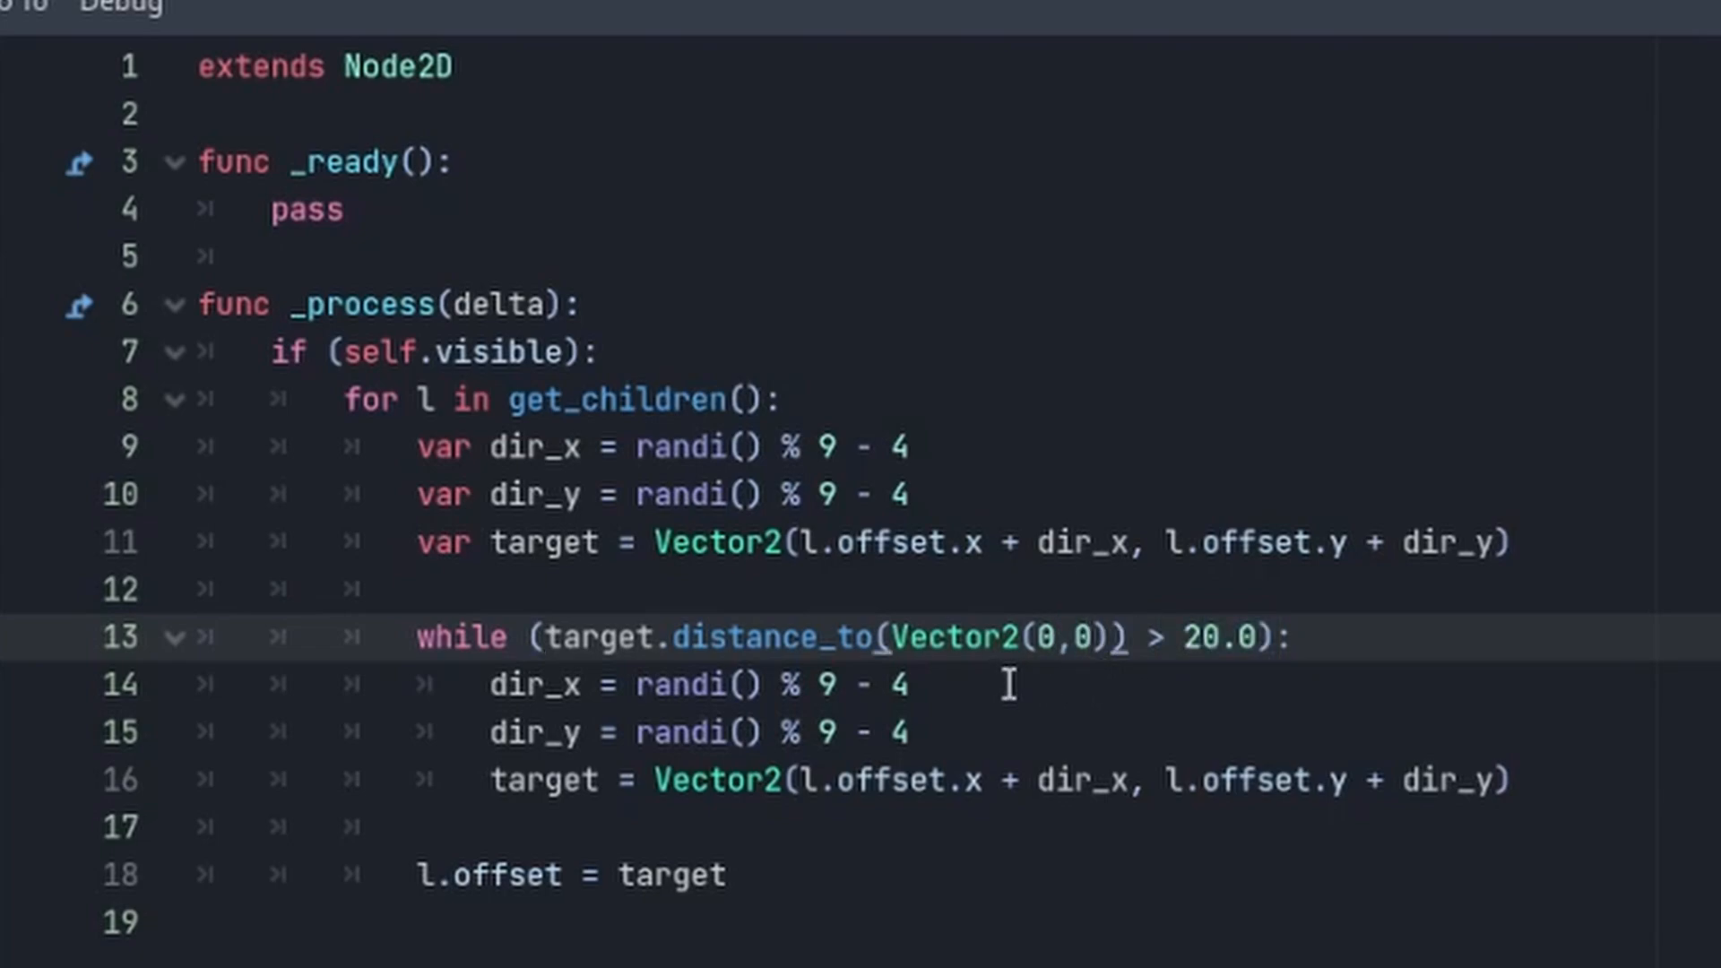
pyautogui.moveTo(756, 729)
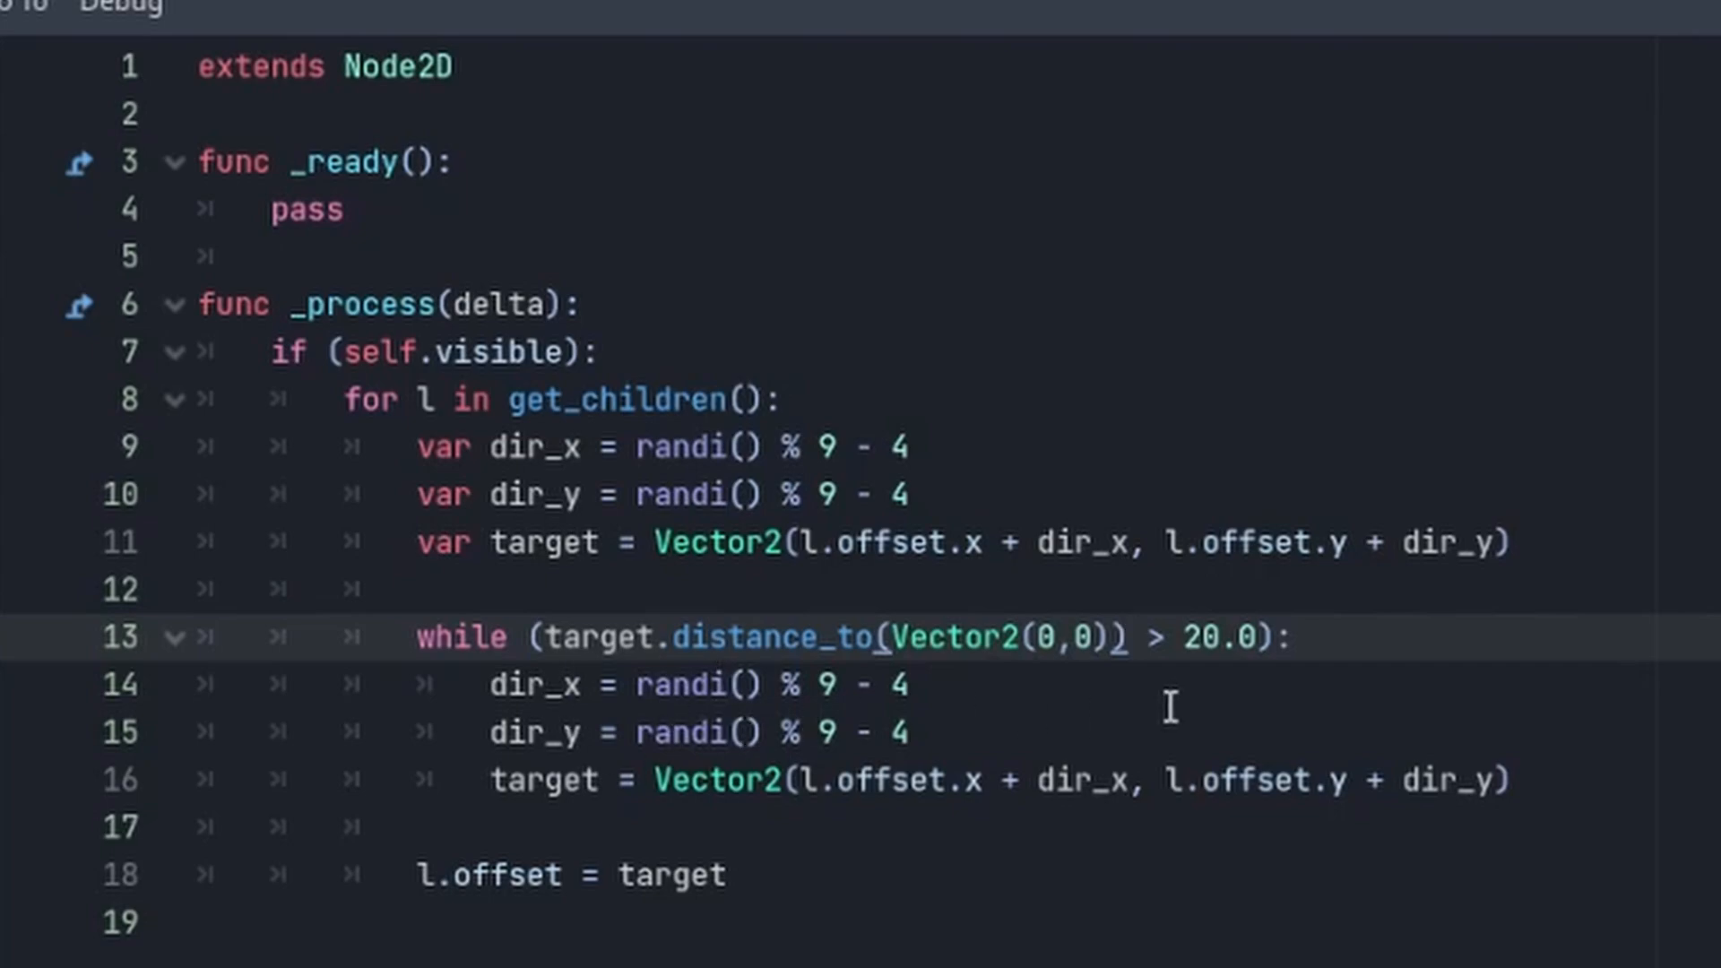
pyautogui.moveTo(400, 875)
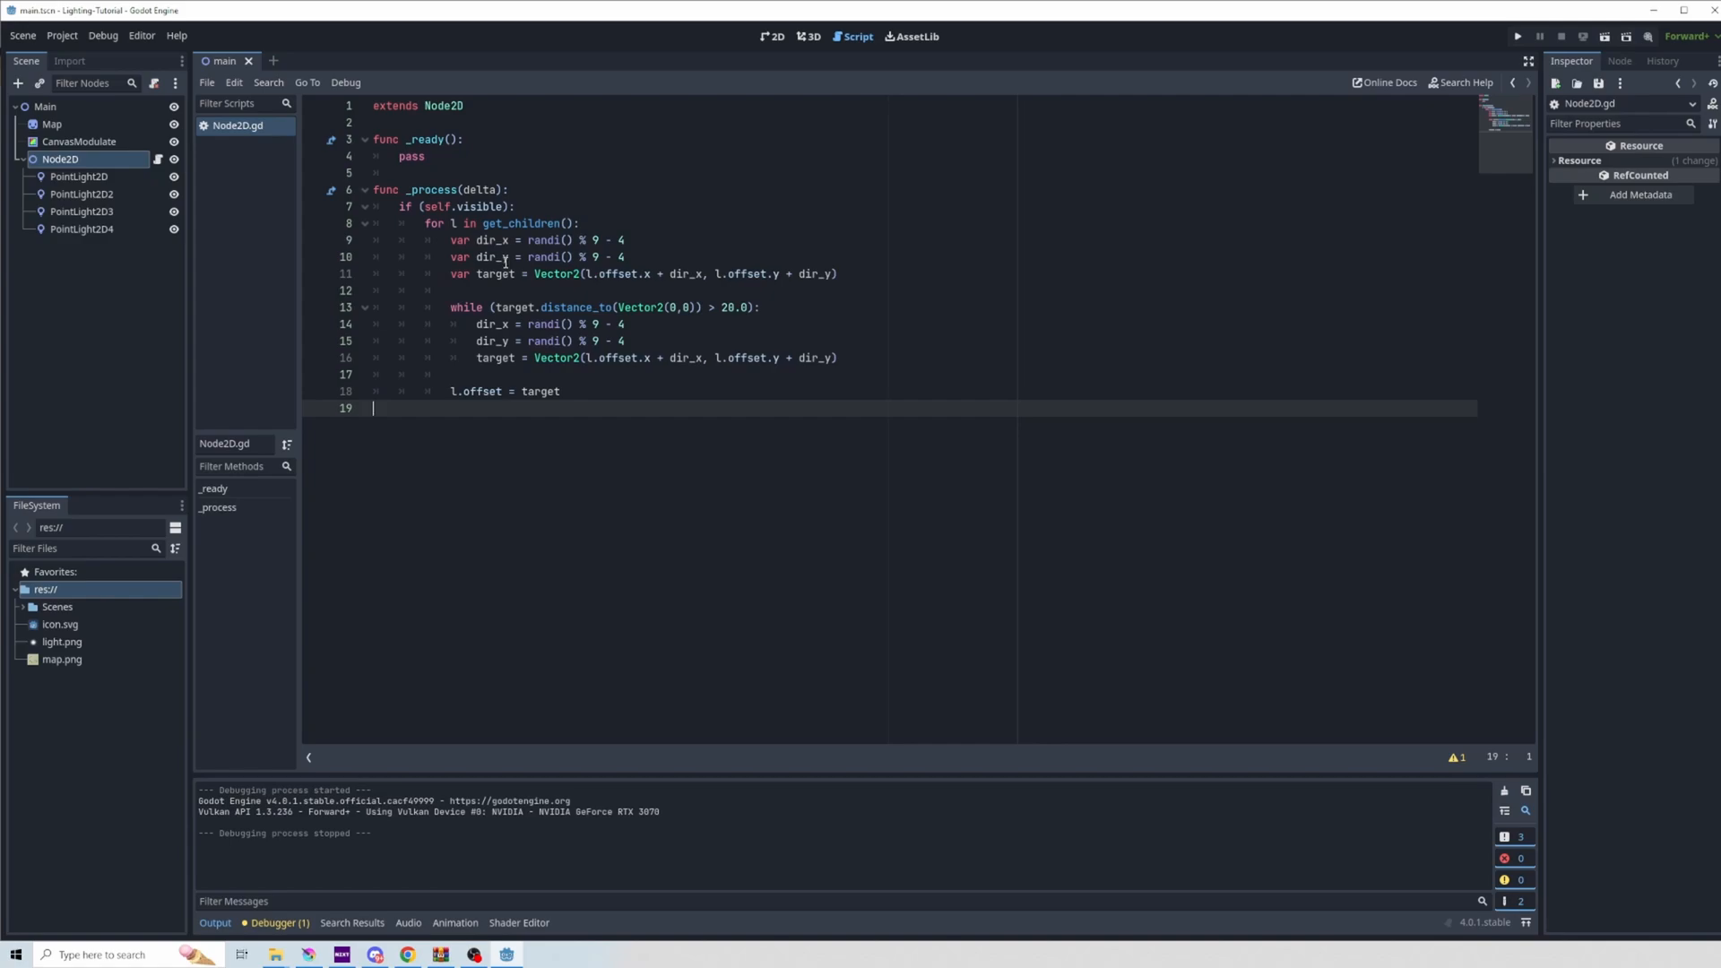
pyautogui.click(1516, 36)
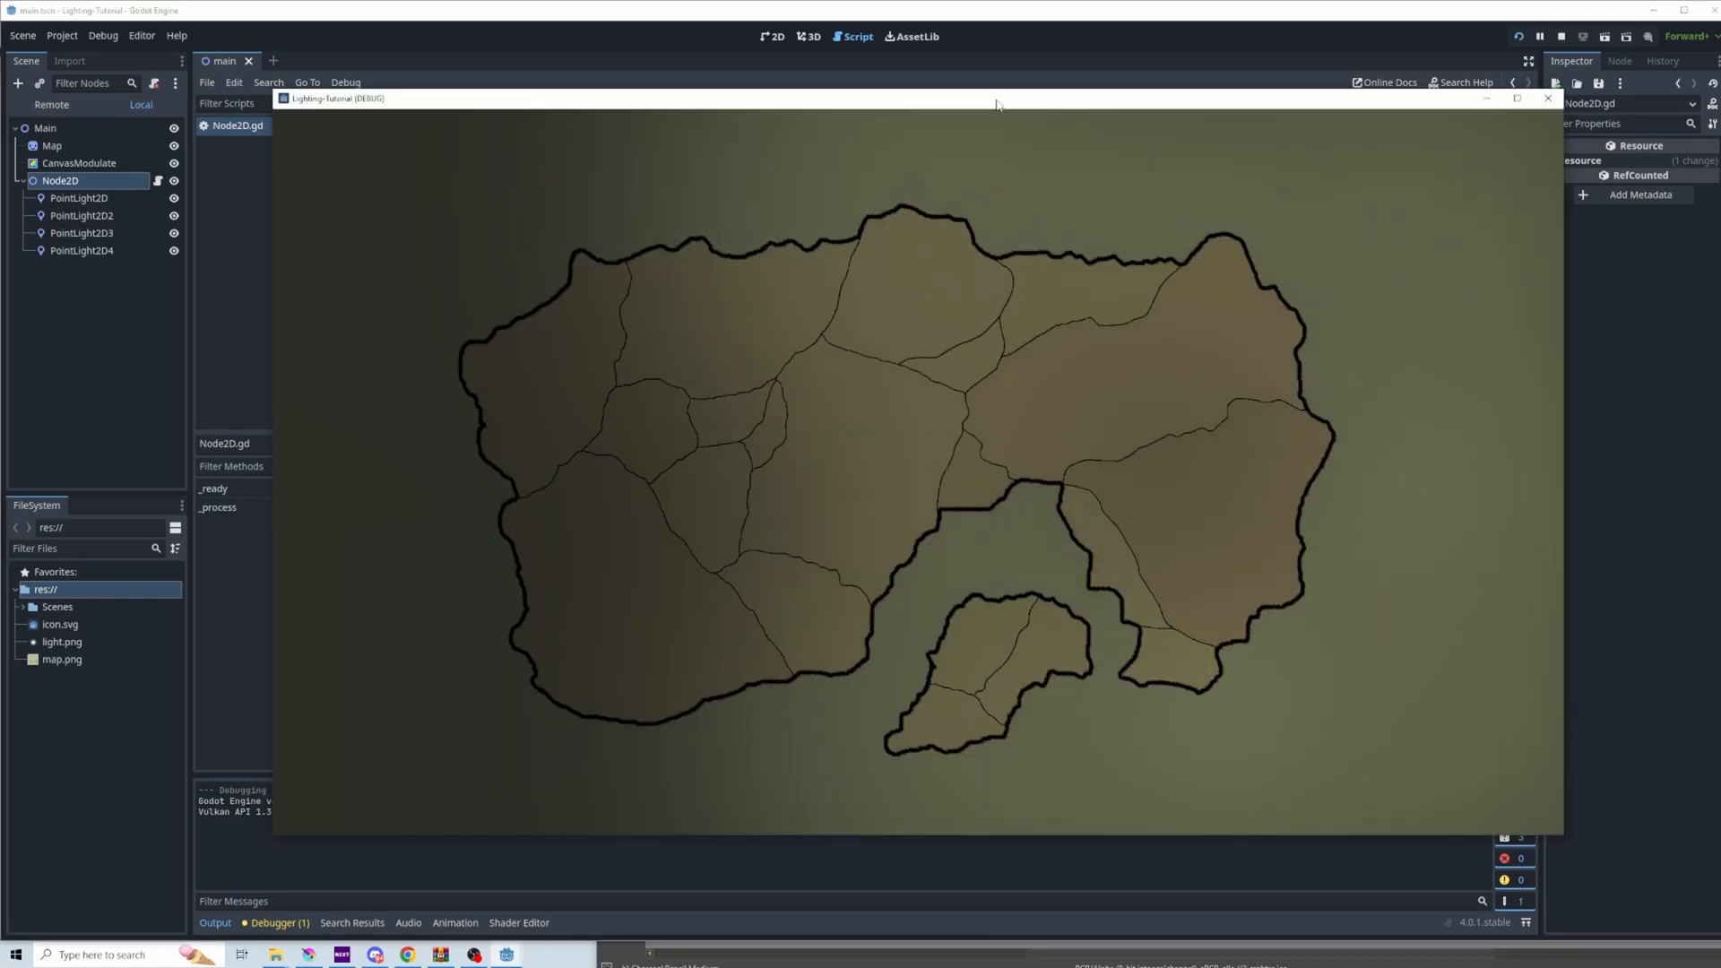